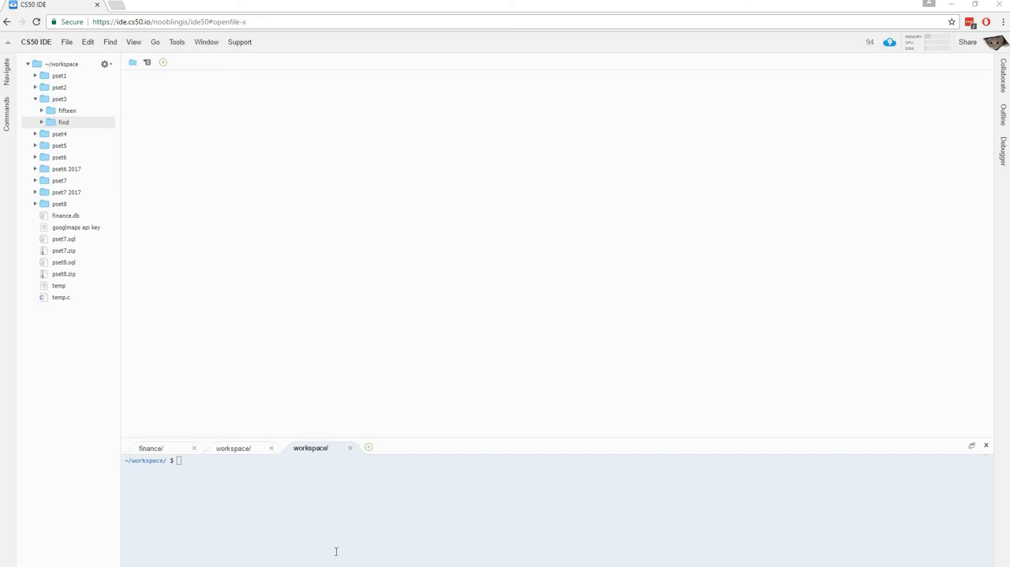
mouse_move(103, 145)
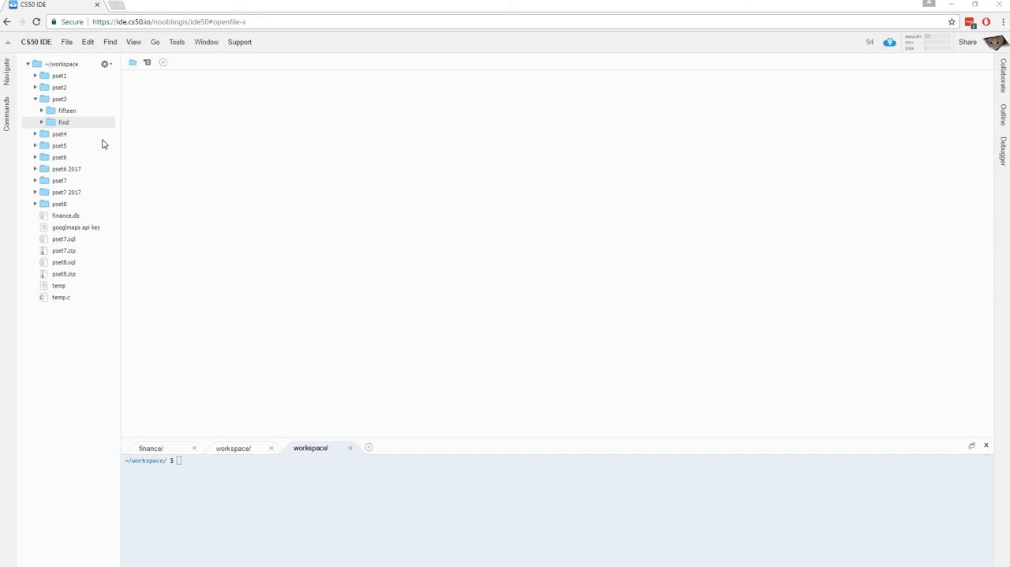
mouse_move(103, 126)
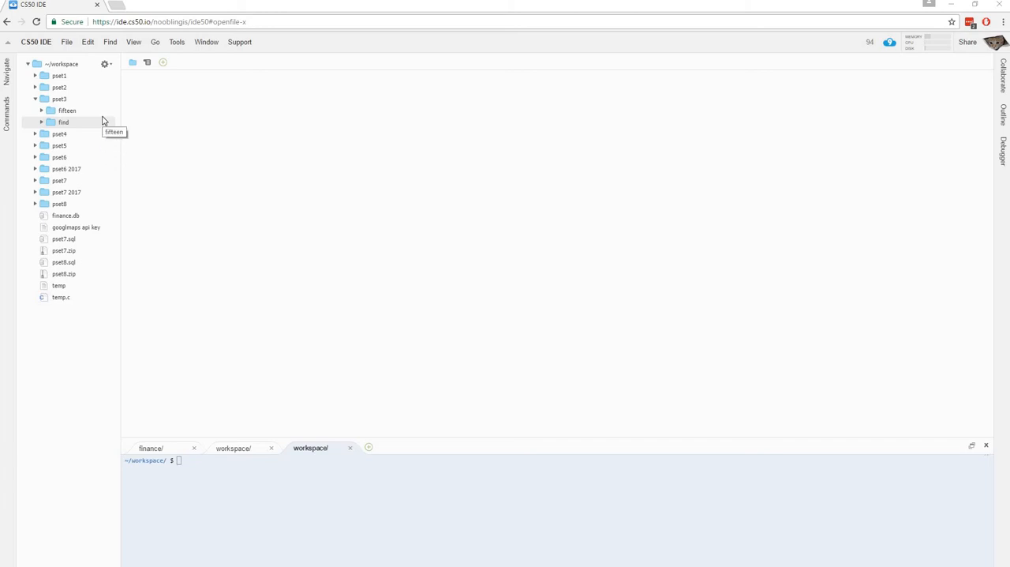
mouse_move(94, 133)
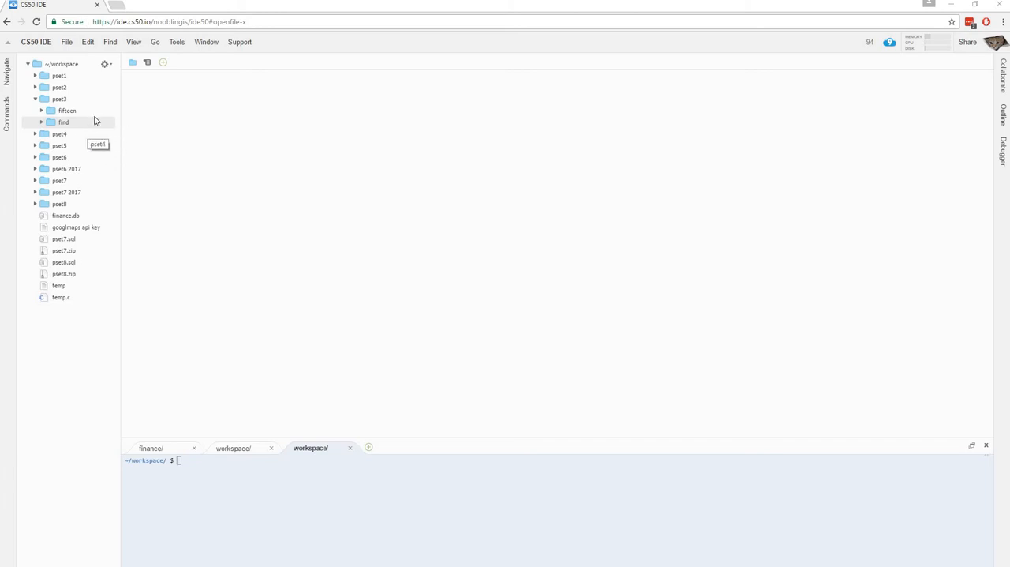
mouse_move(90, 126)
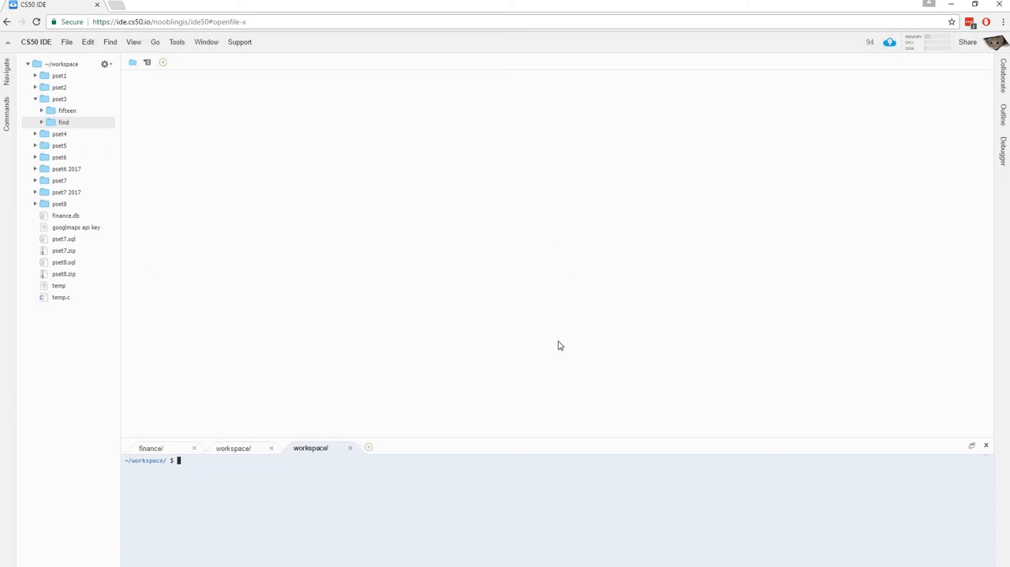
mouse_move(564, 309)
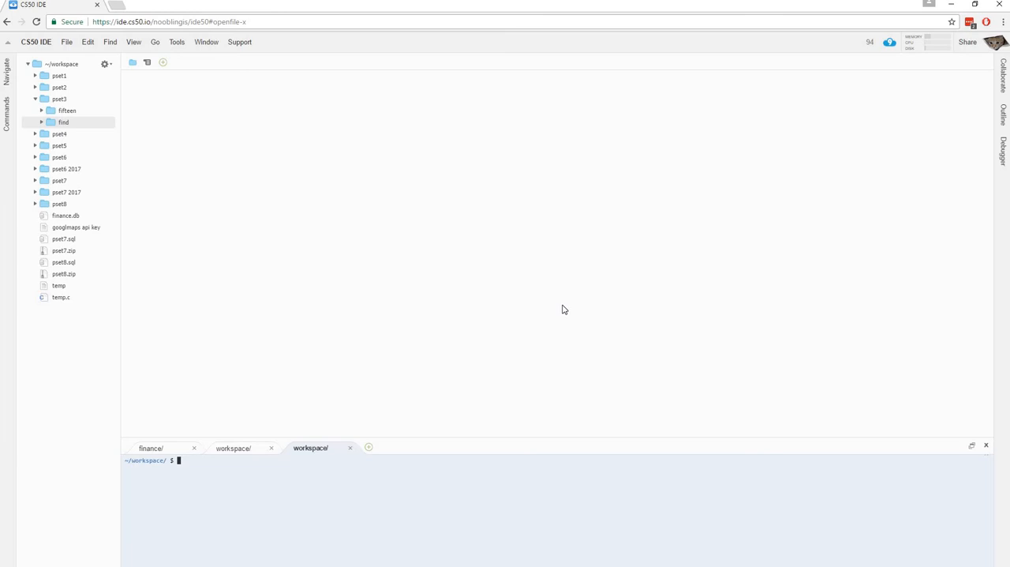
Step: Move into the pset3 find folder and compile find and generate with make
type("cd")
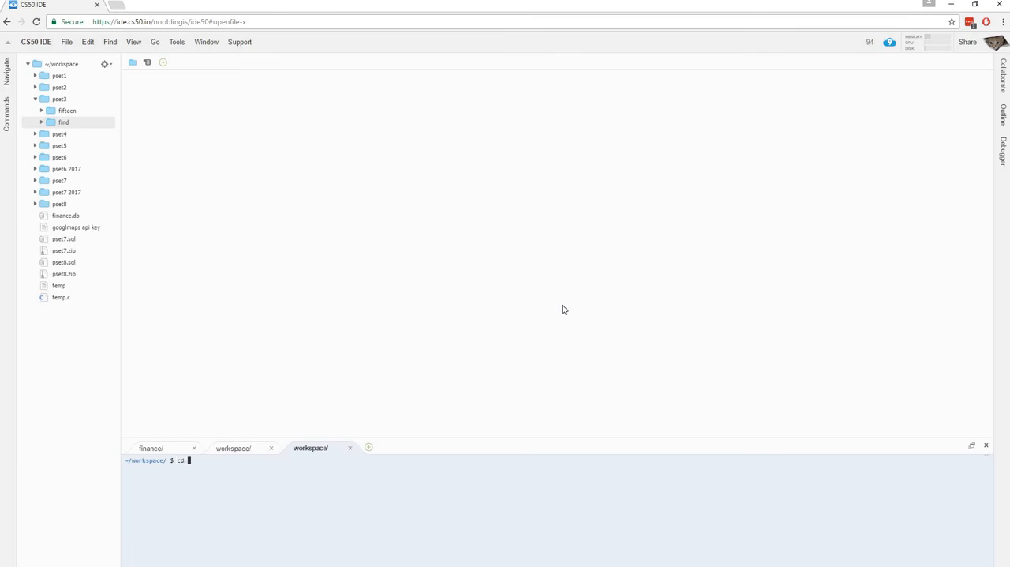
type("pset3")
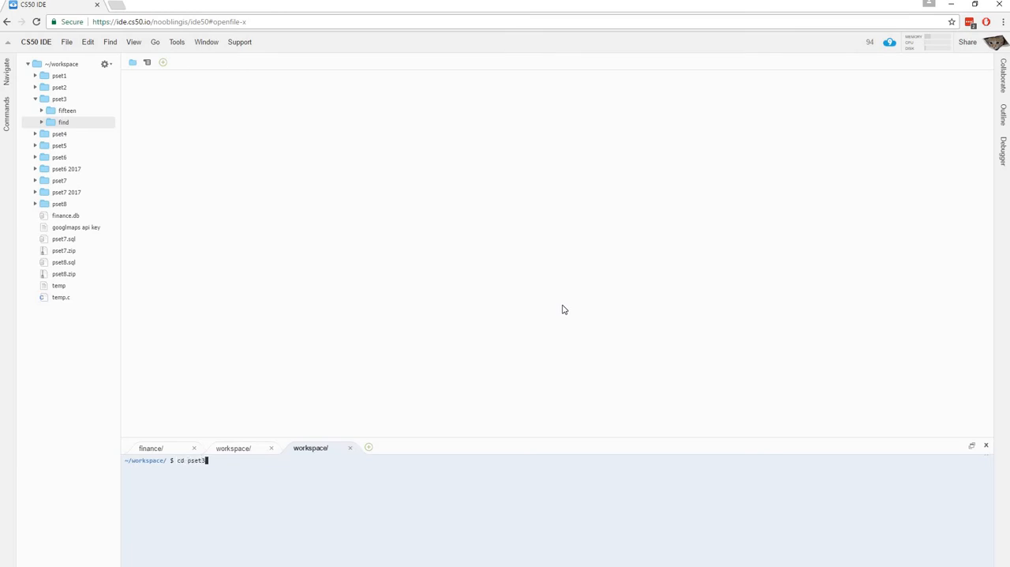
key("Return")
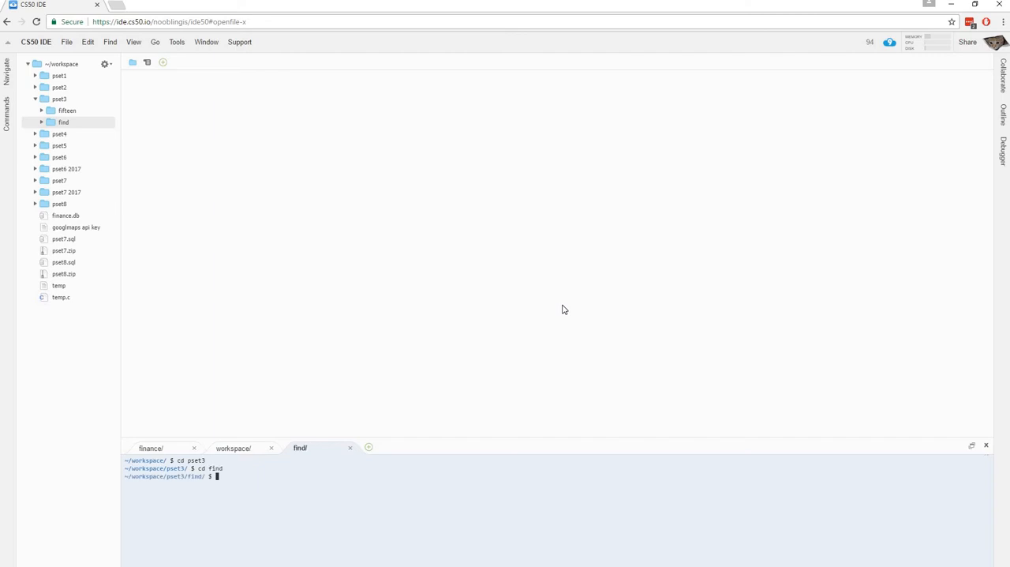
mouse_move(186, 225)
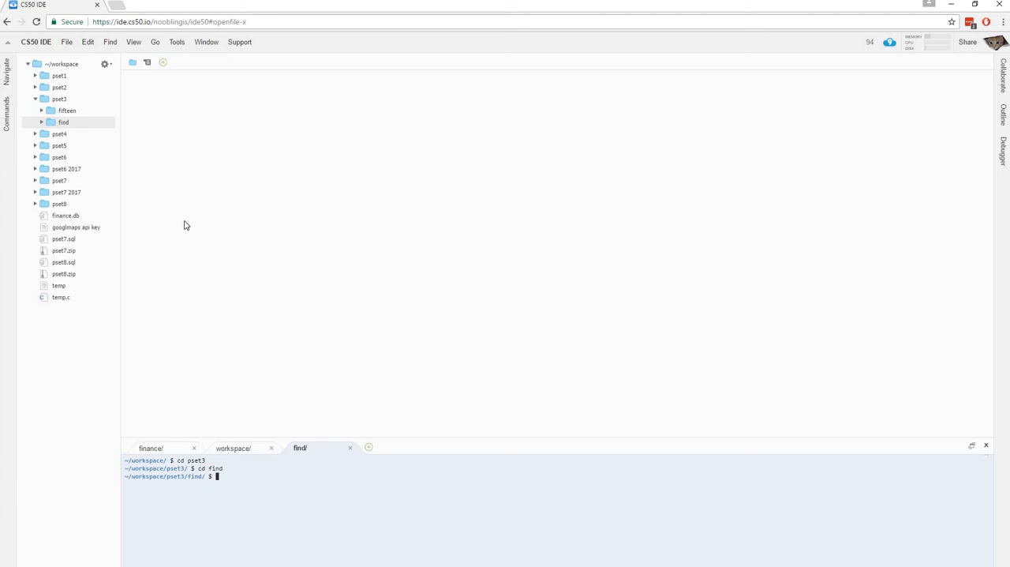
type("make")
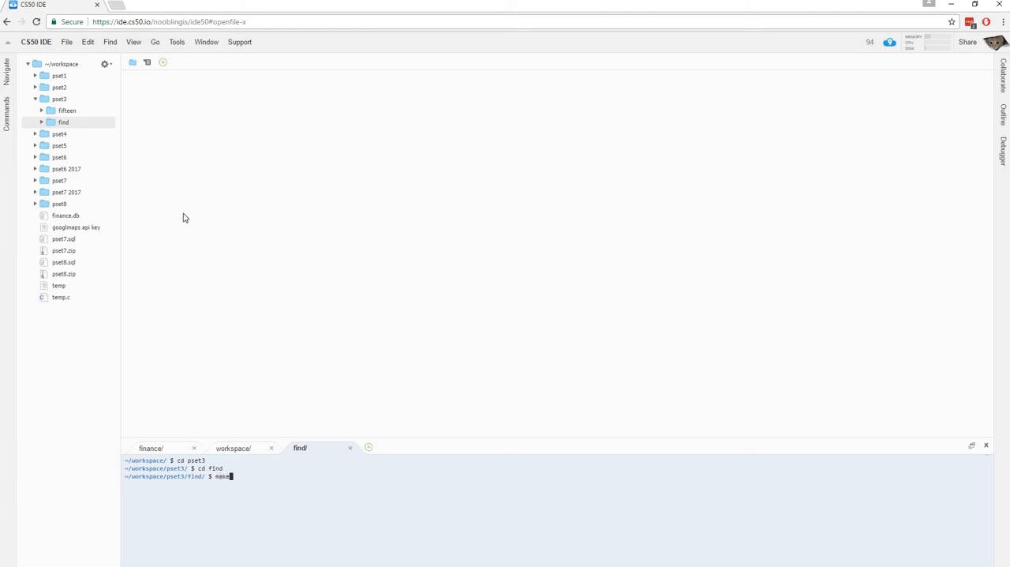
key("Return")
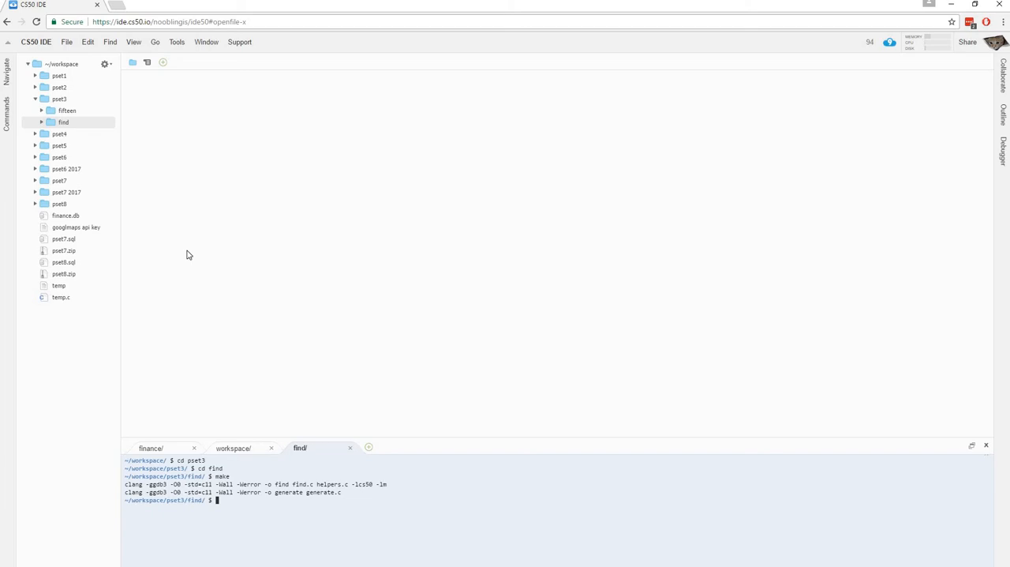
mouse_move(234, 457)
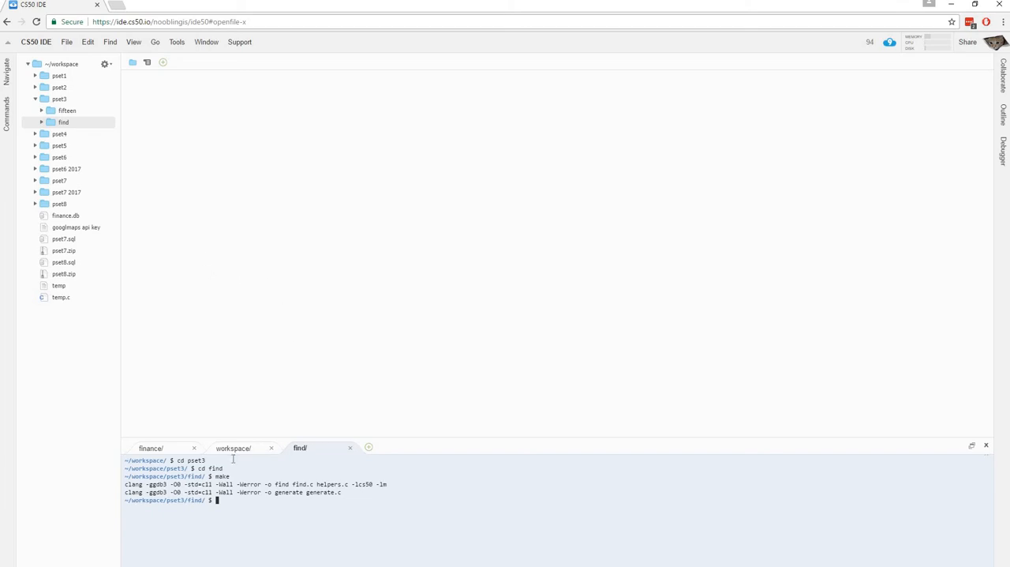
mouse_move(346, 496)
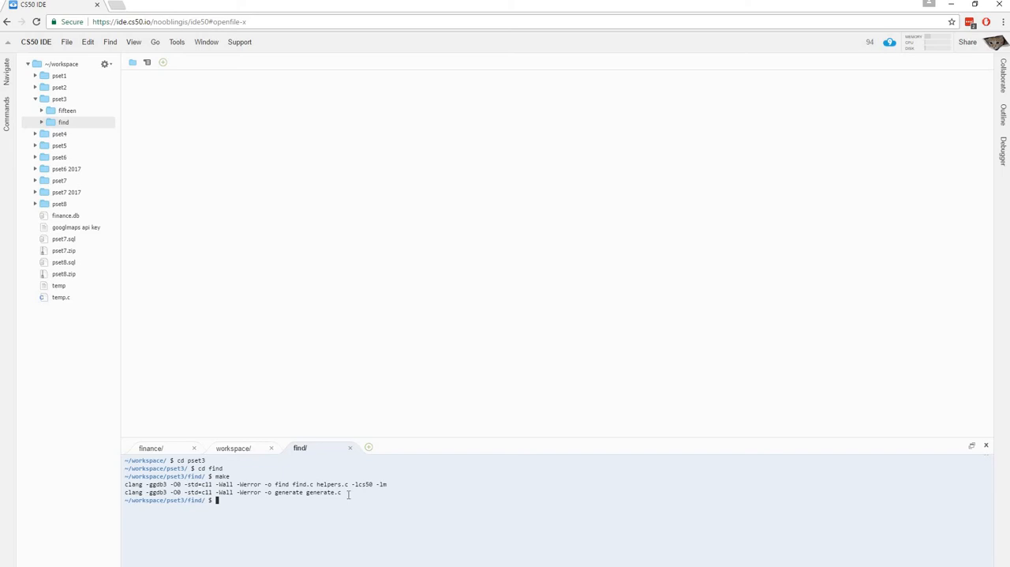
Step: Run ./find with no needle argument to see its usage message
type("./find")
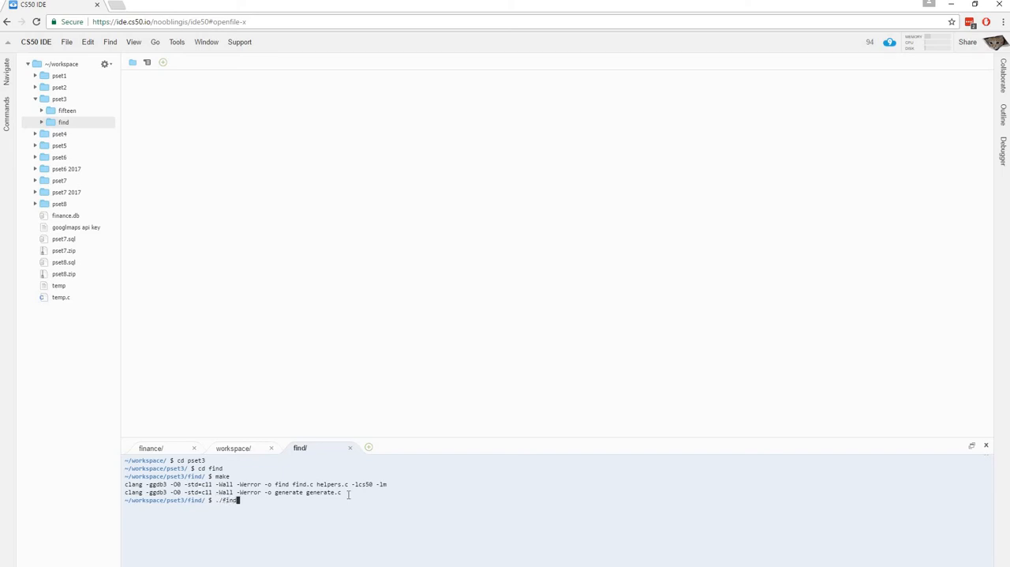
key("Return")
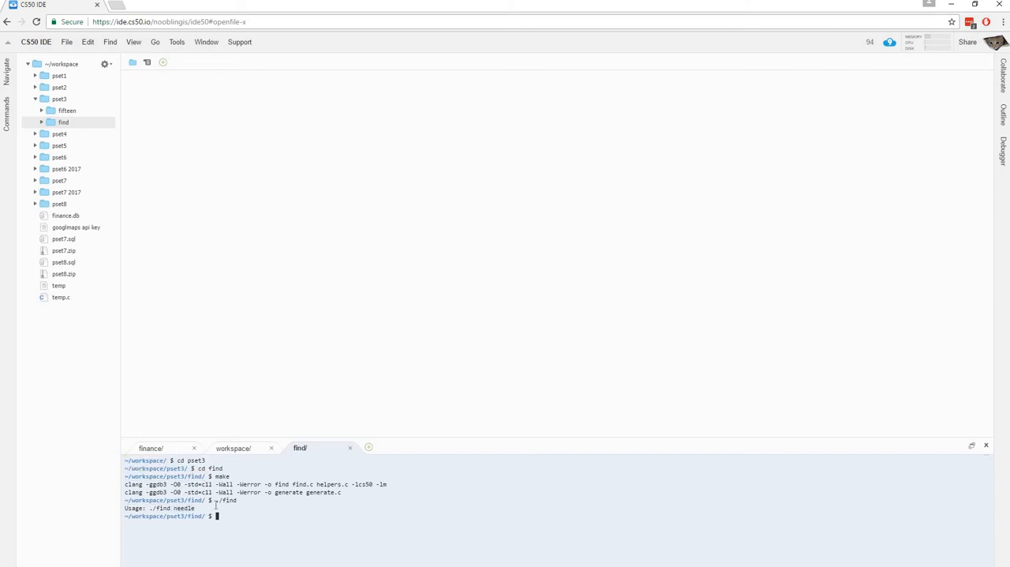
Step: Expand the find folder and open find.c in the editor
left_click(63, 121)
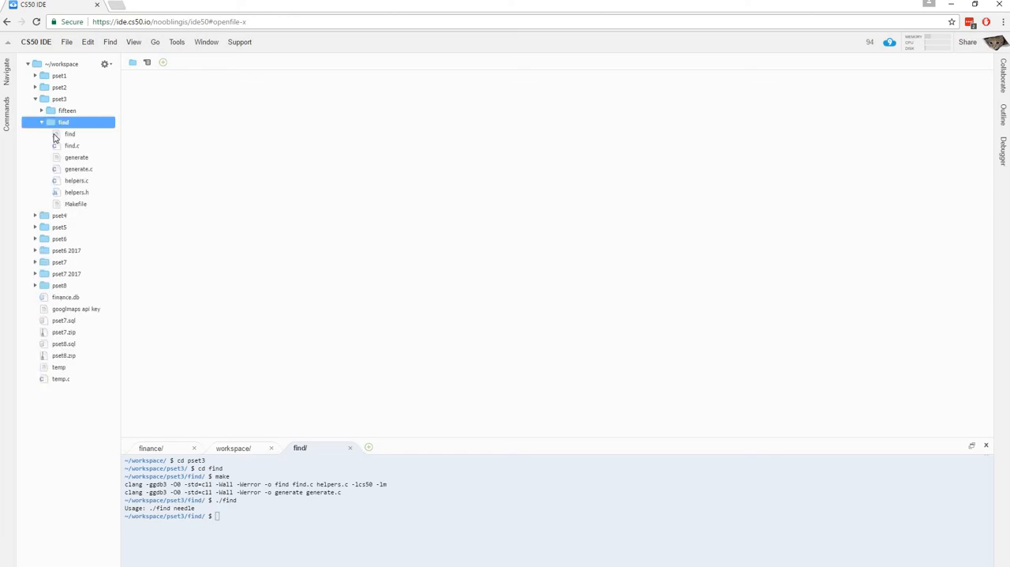
left_click(73, 145)
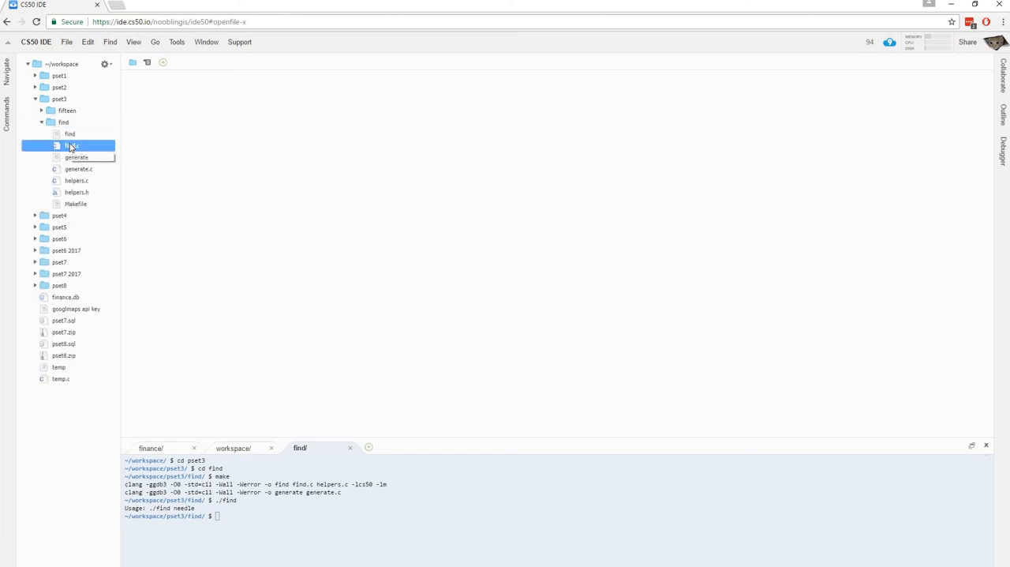
double_click(72, 145)
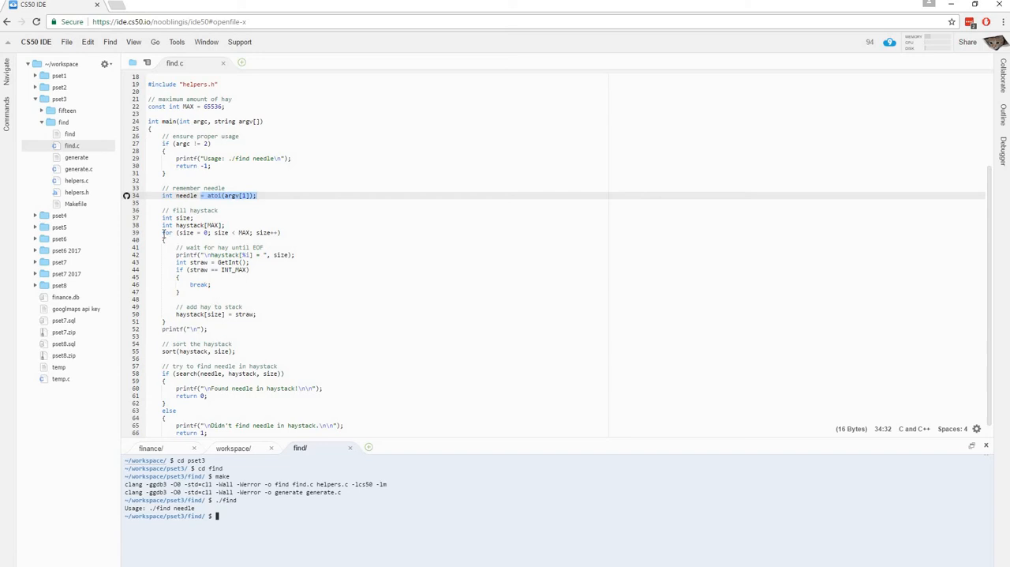
Step: Highlight the haystack-filling loop and the haystack array declaration in main
left_click_drag(164, 232, 166, 322)
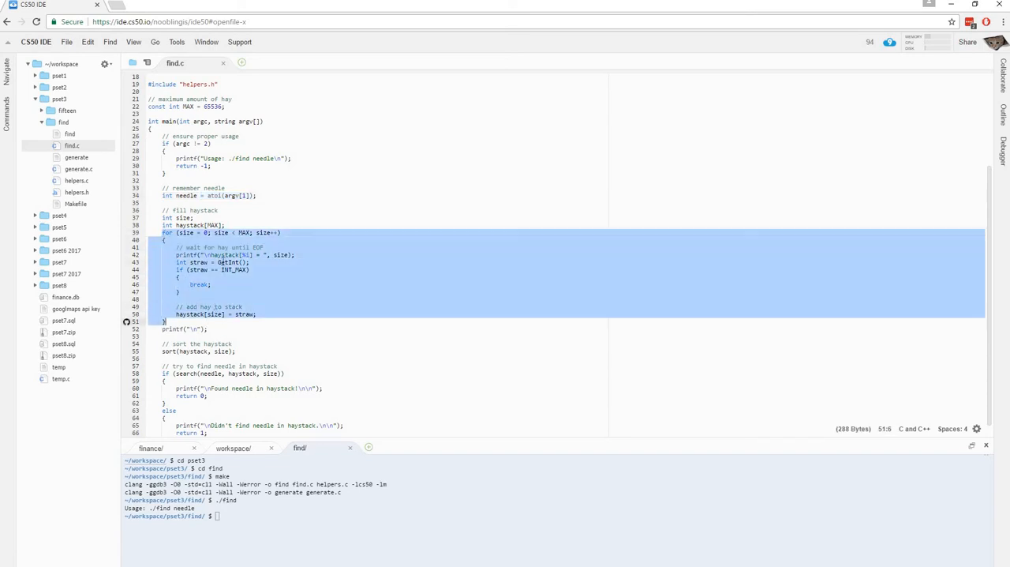
left_click(229, 262)
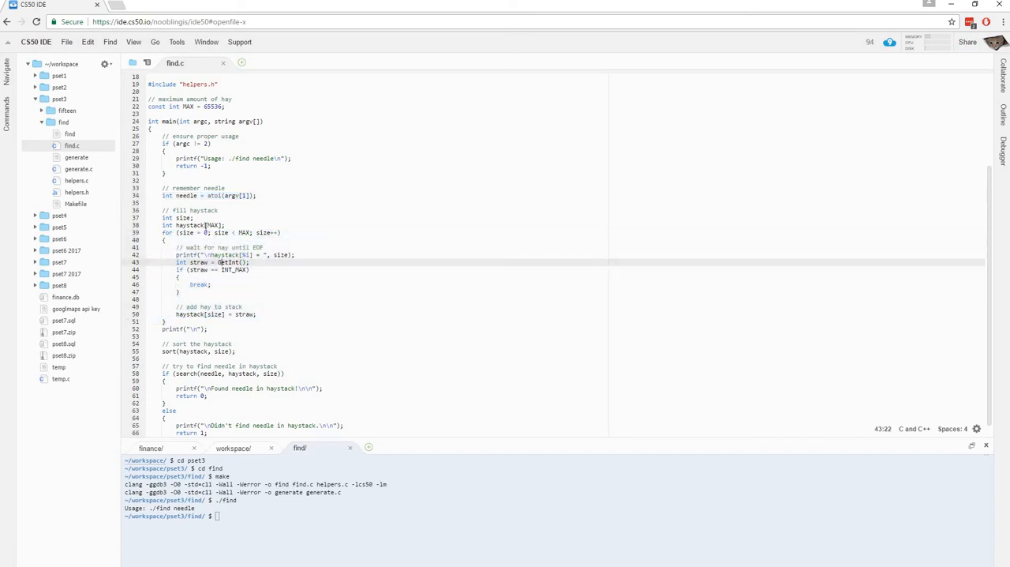
left_click(177, 224)
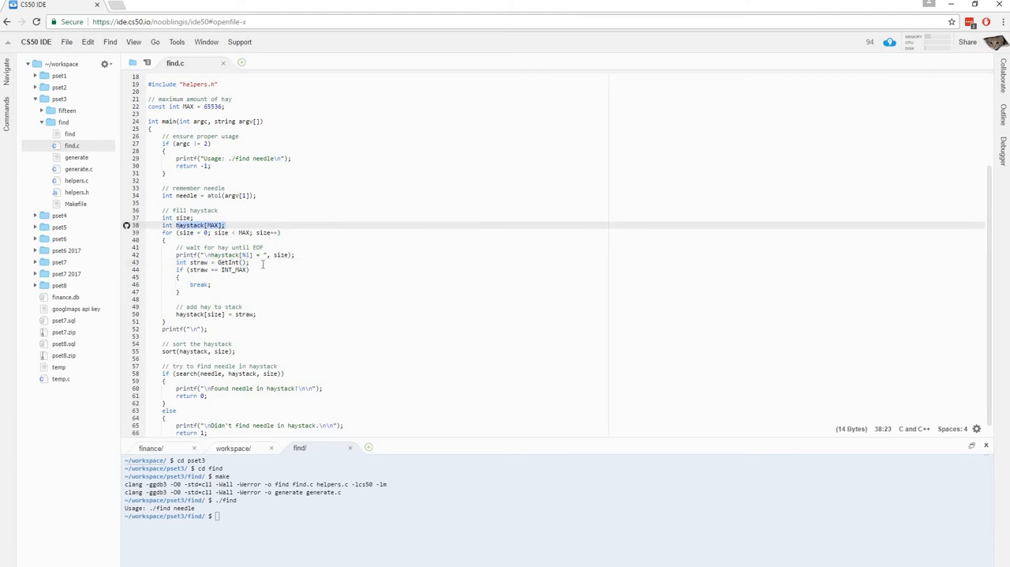
mouse_move(259, 221)
type("./find 10")
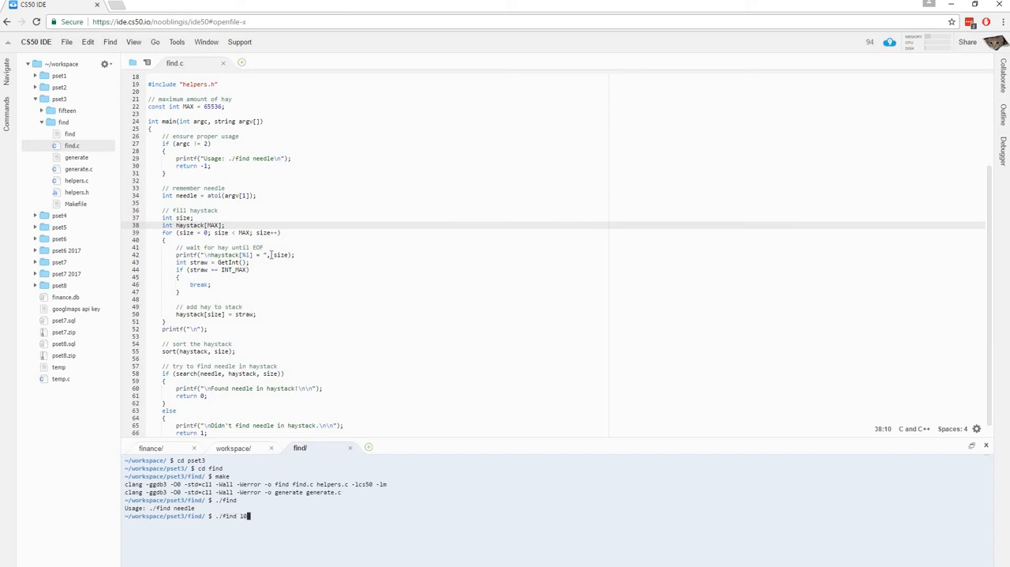
Step: Run ./find 10 and begin entering haystack values 4, 5, 2, 10, 6
key("Return")
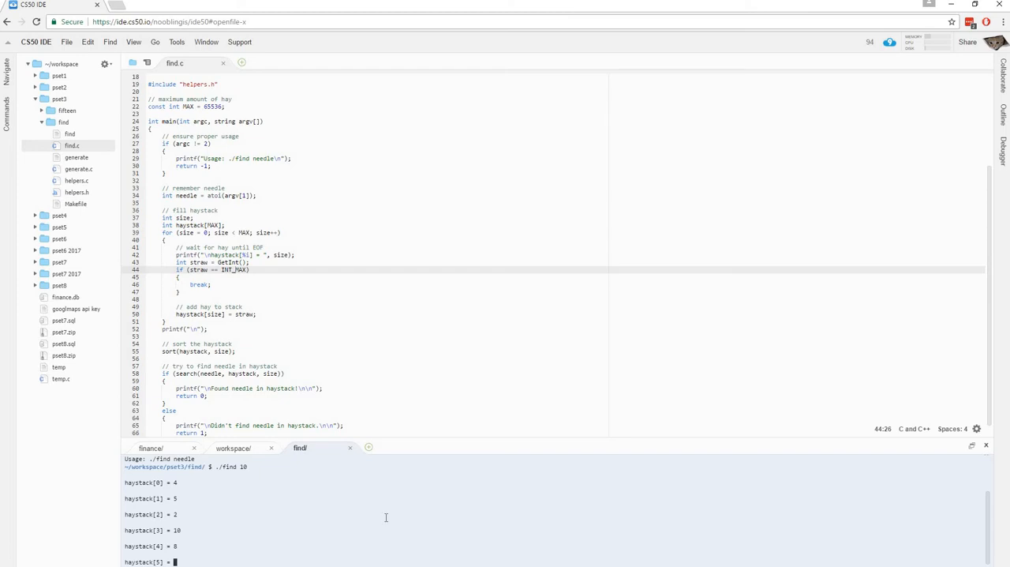
mouse_move(344, 491)
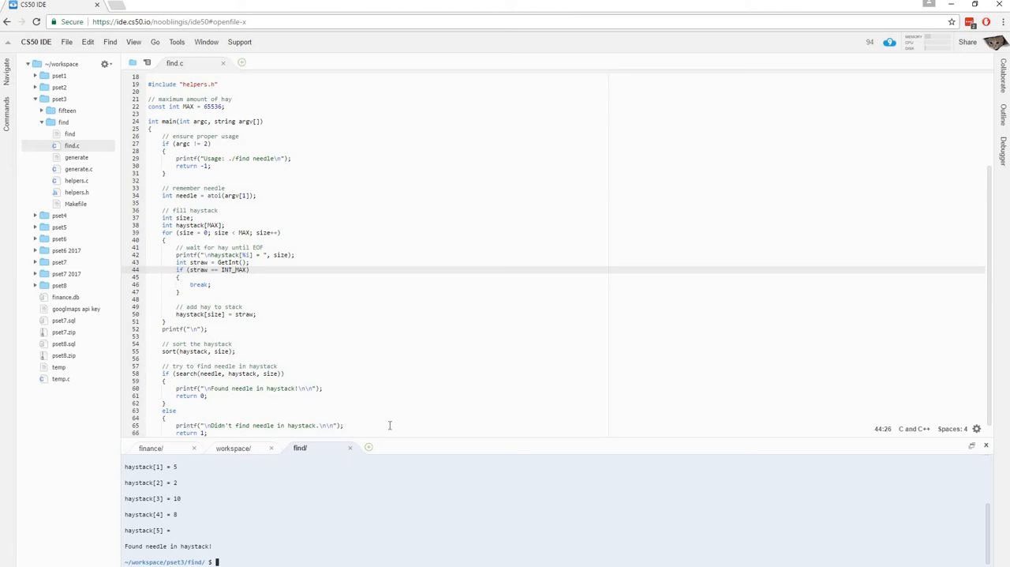
Step: Start a second ./find run whose haystack values, including 99 and 1, miss the needle
type("./find")
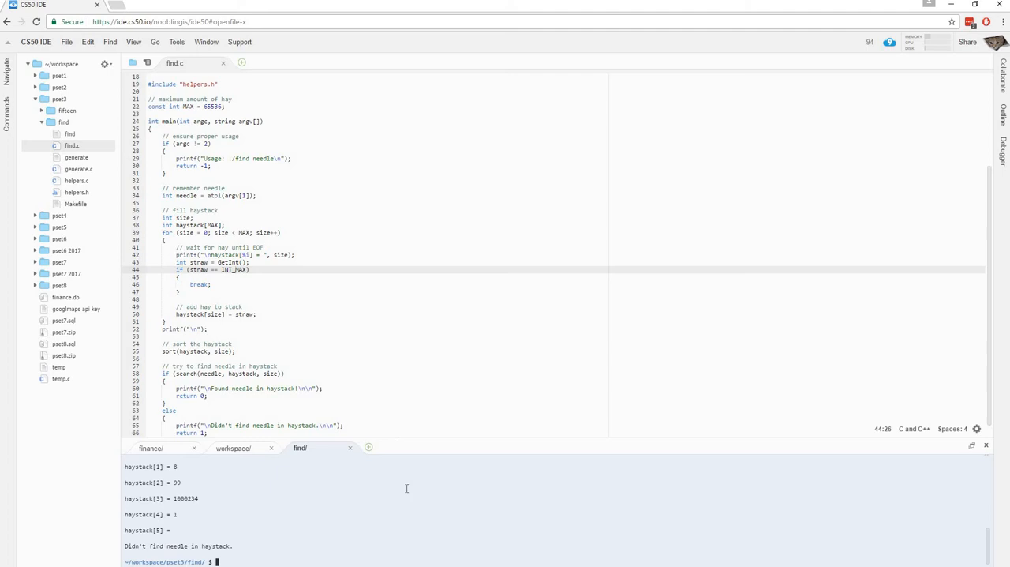
mouse_move(393, 494)
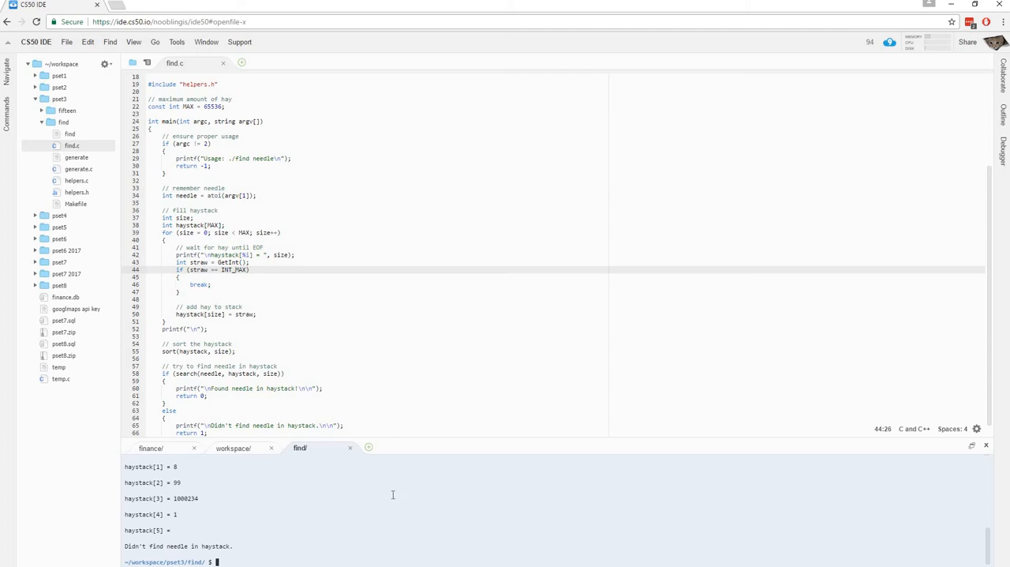
mouse_move(363, 504)
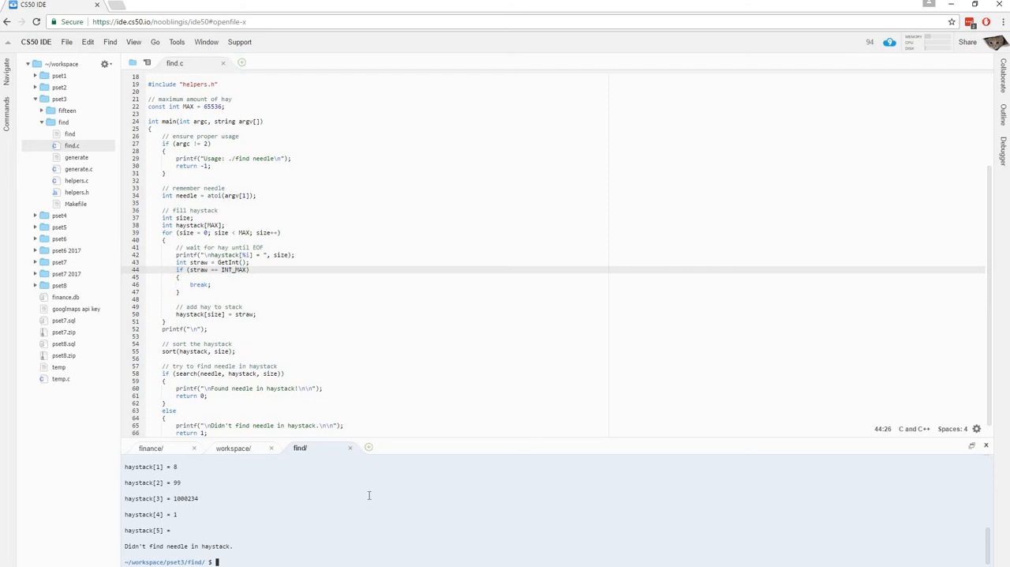
mouse_move(299, 472)
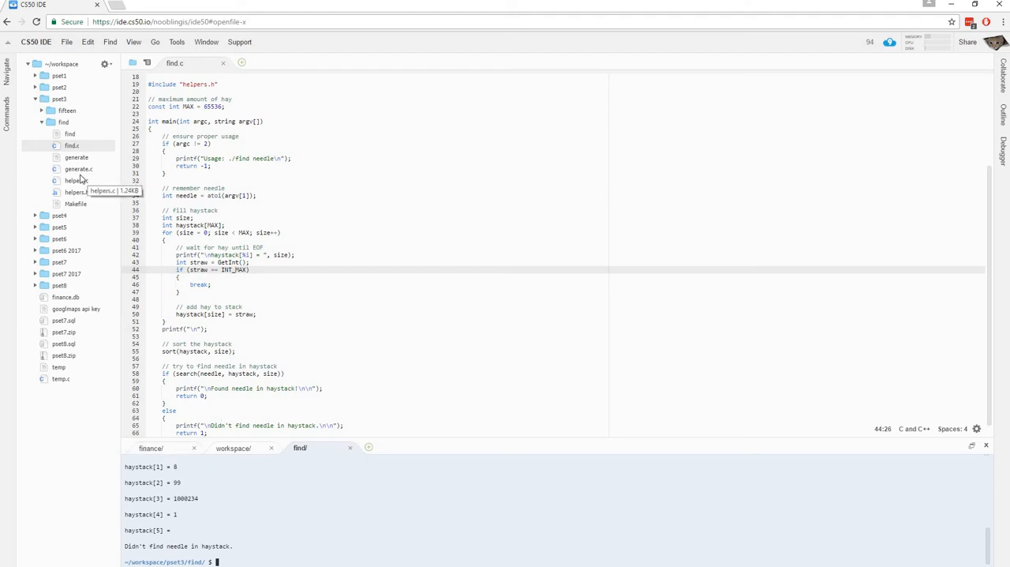
mouse_move(79, 169)
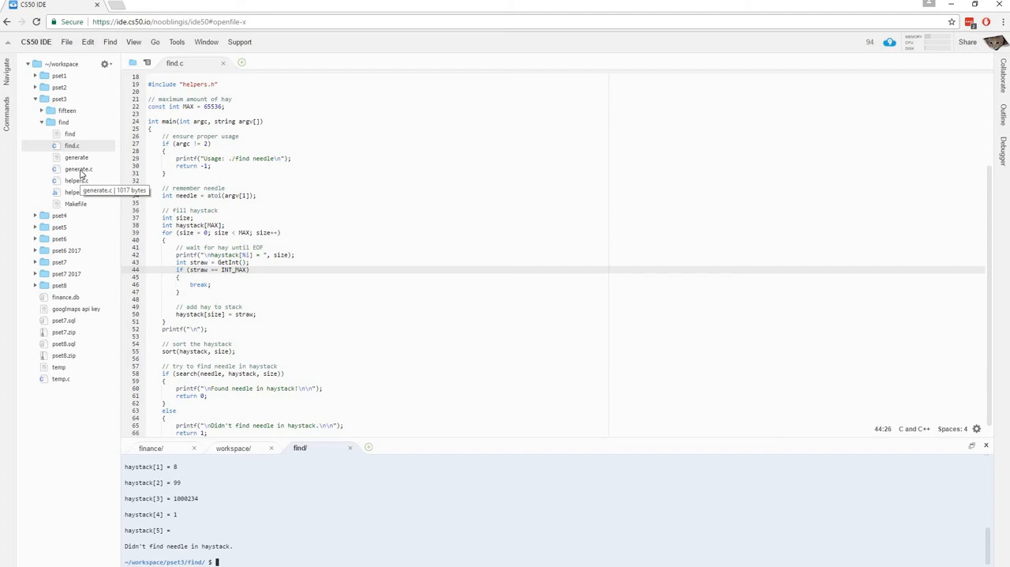
mouse_move(86, 174)
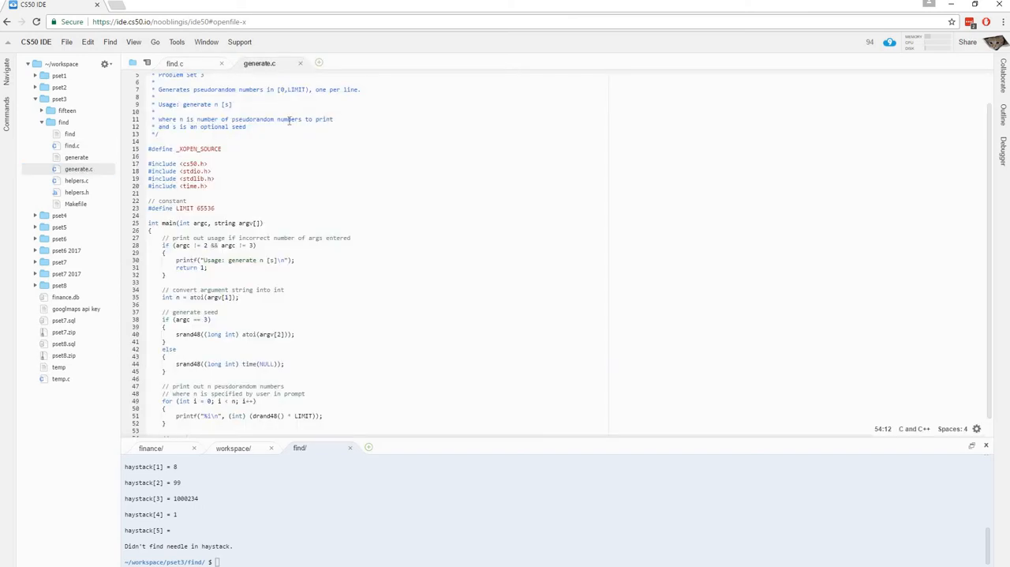
Step: Read through generate.c in the editor, scrolling over its code
scroll("up", 3)
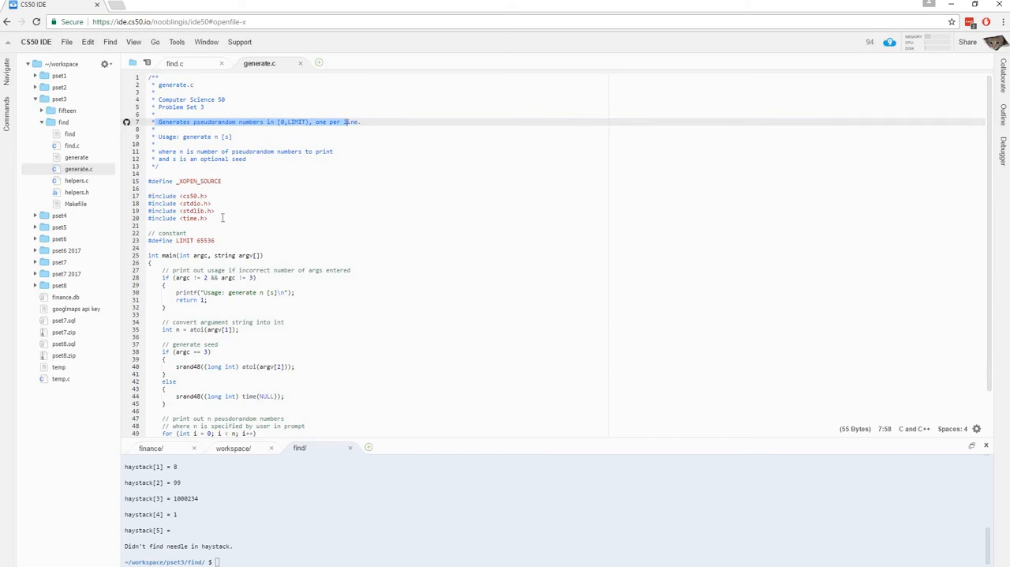
left_click(219, 240)
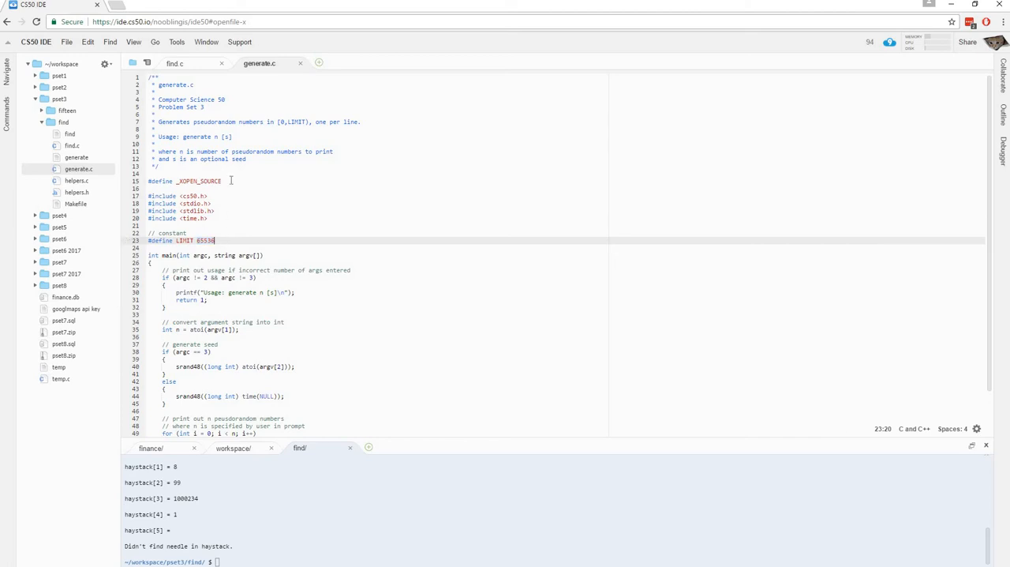
mouse_move(271, 148)
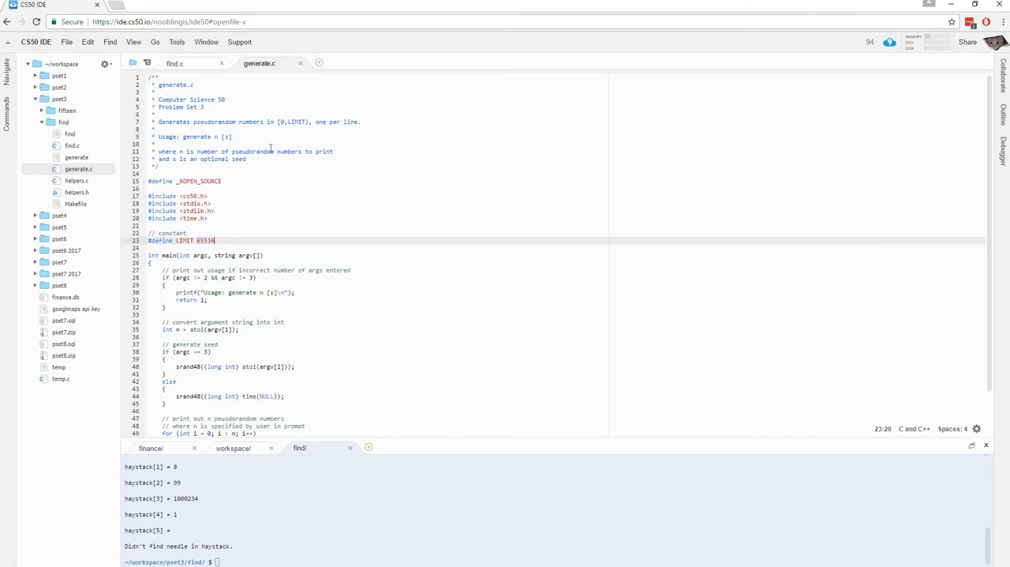
mouse_move(303, 131)
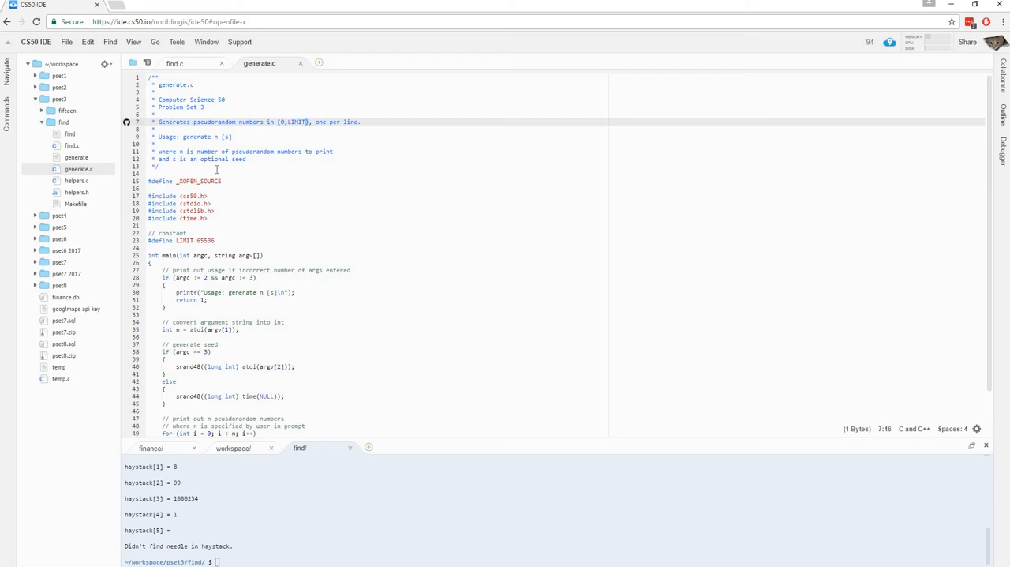
scroll("down", 3)
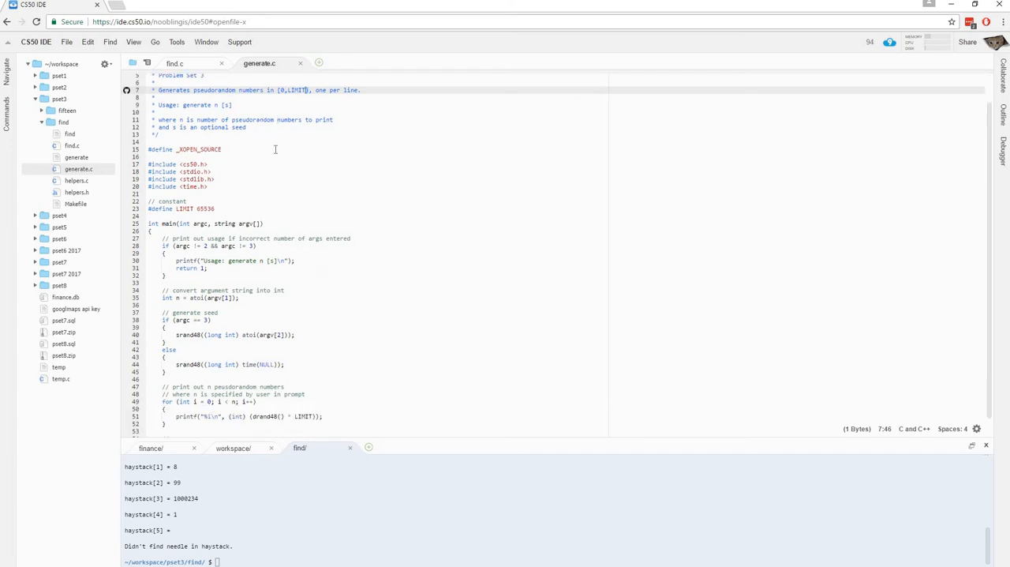
scroll("up", 3)
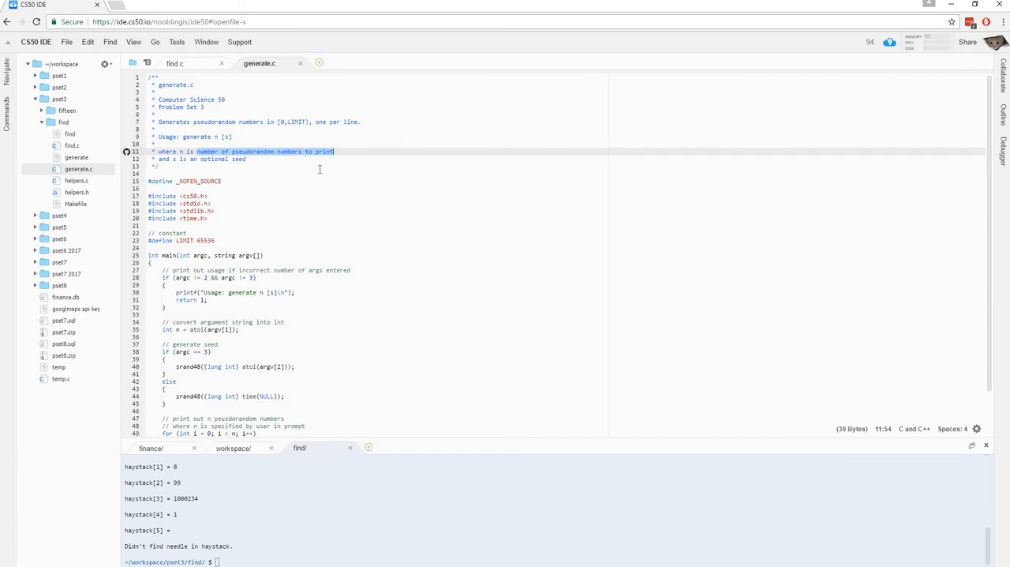
scroll("down", 3)
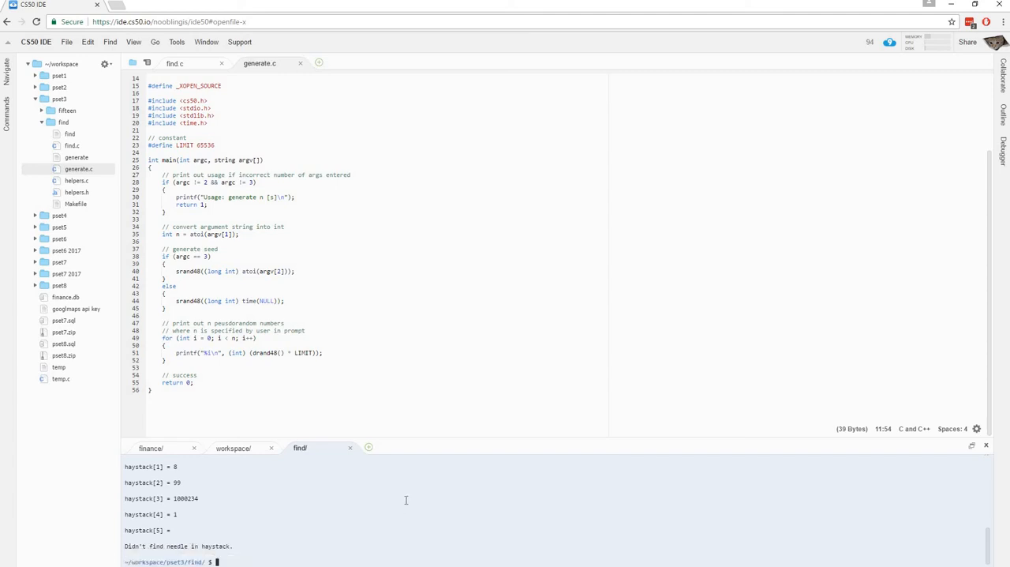
mouse_move(347, 533)
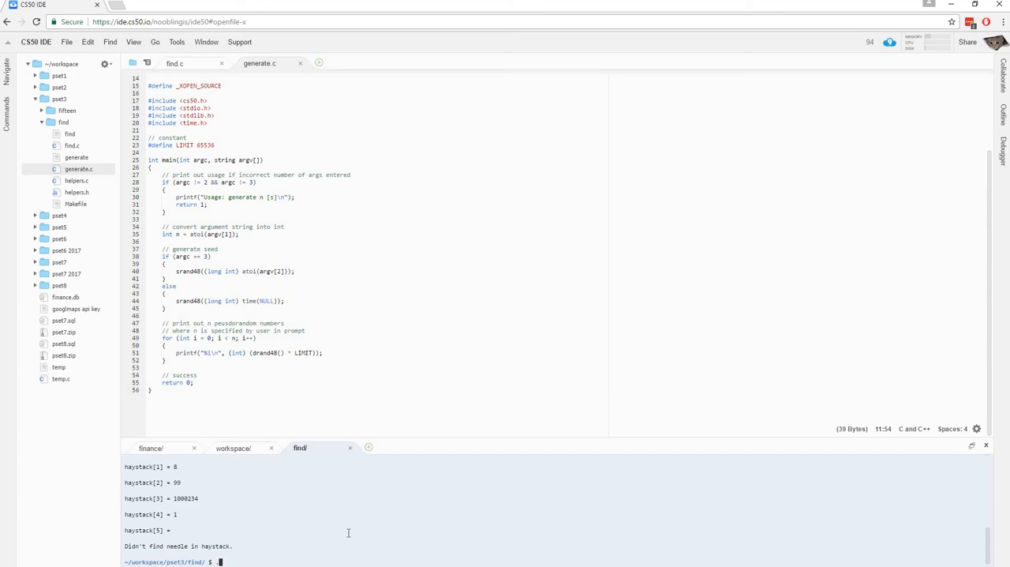
Step: Begin typing the ./generate command at the terminal prompt
type("./generate")
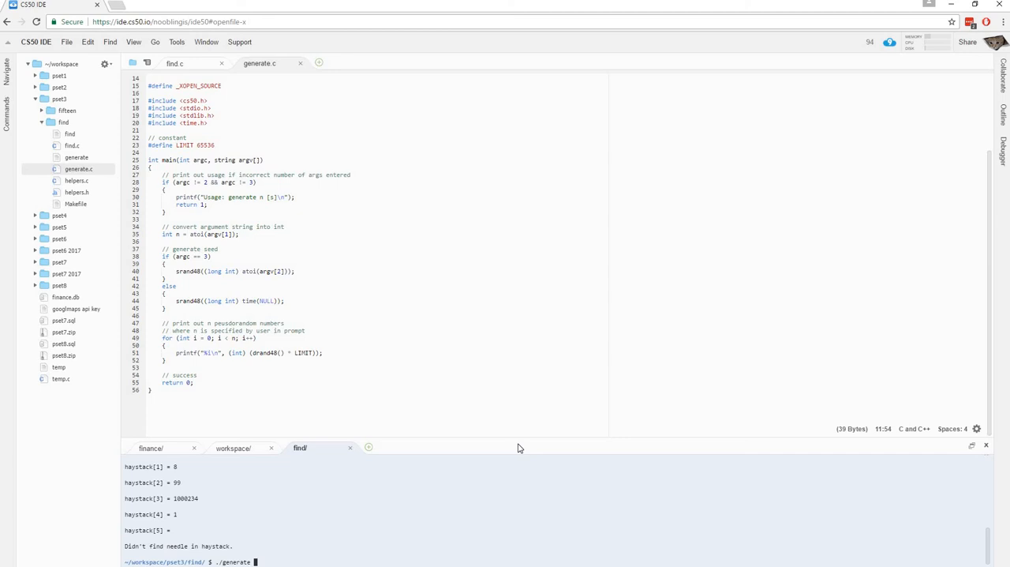
Step: Run ./generate 1000 | ./find 12 to pipe a thousand generated numbers into find
type("1000 | ./")
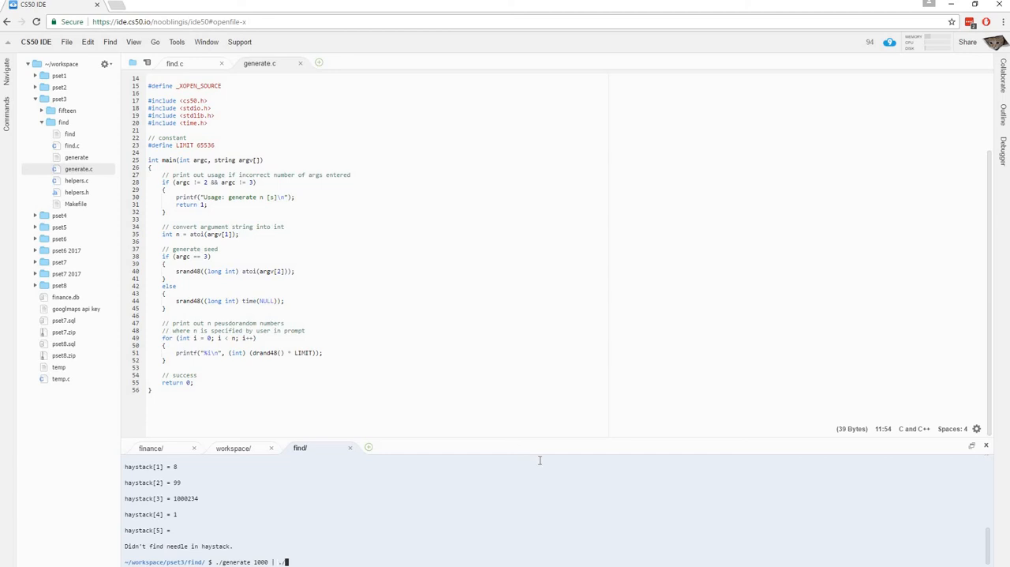
type("find")
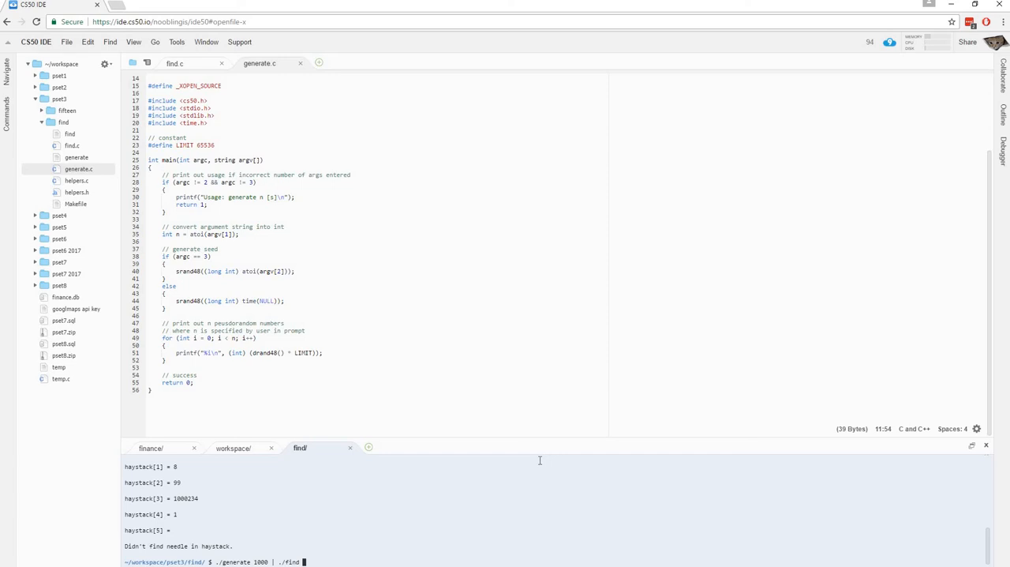
type("12")
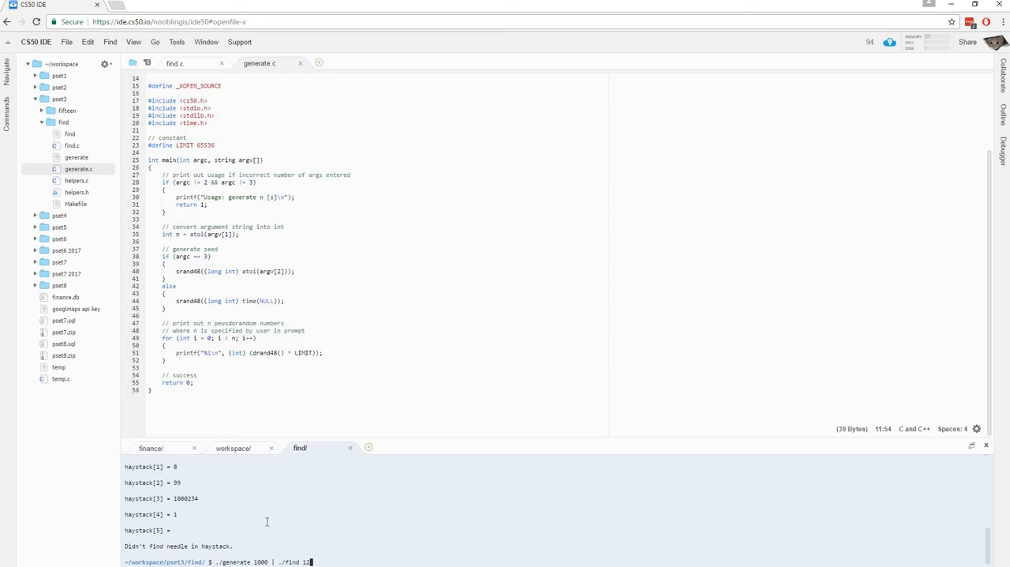
scroll("up", 3)
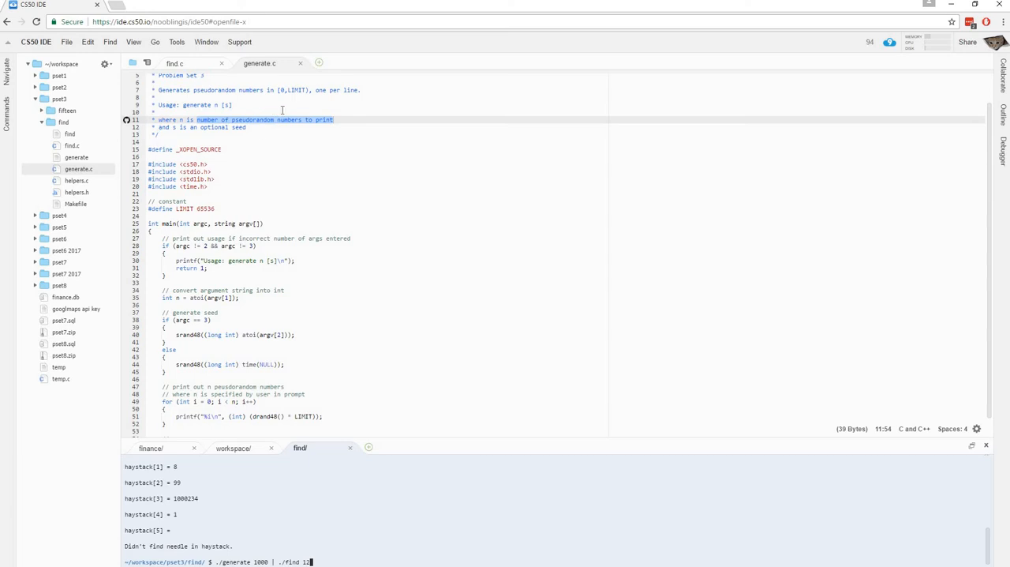
left_click(281, 90)
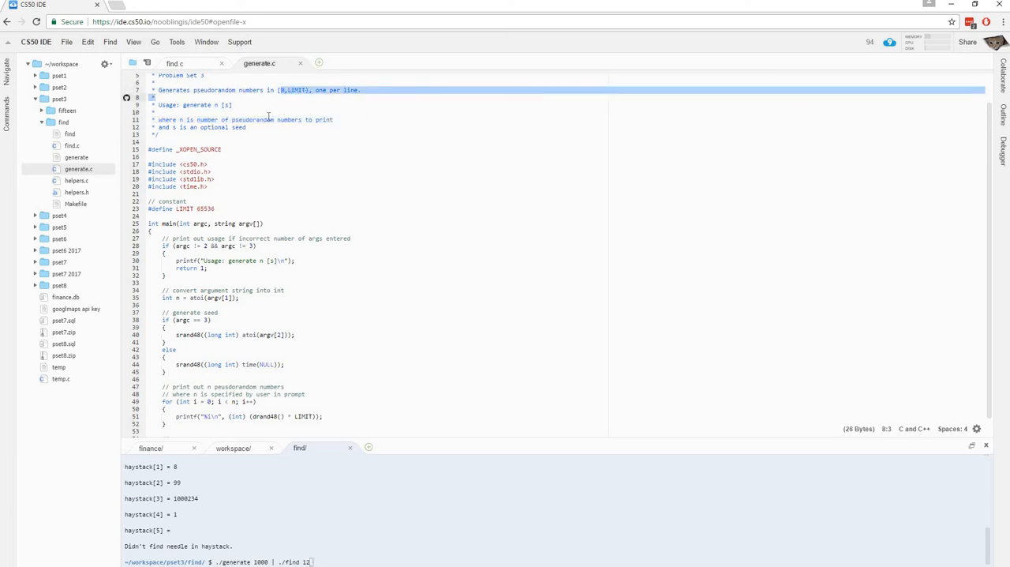
left_click(247, 126)
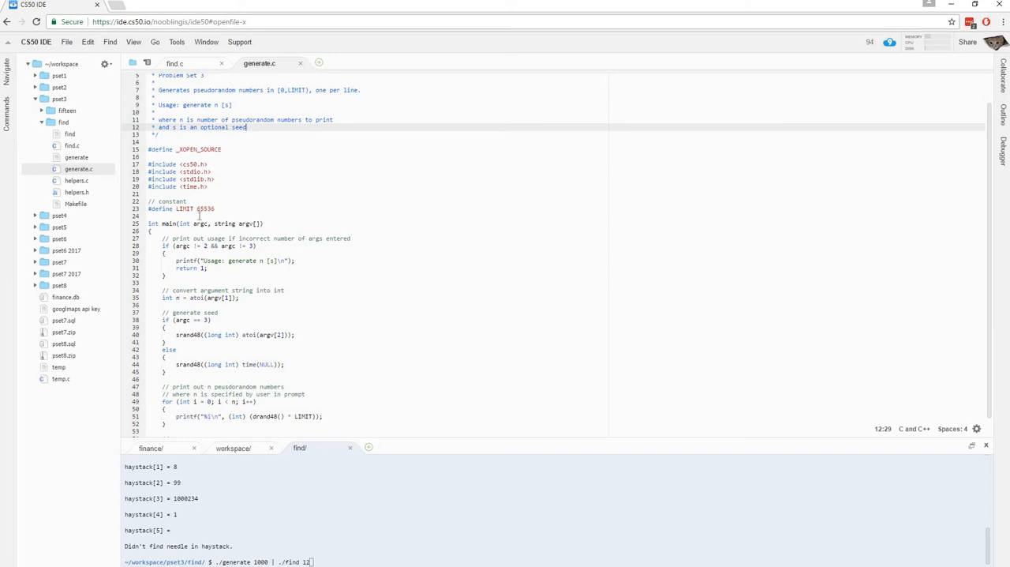
left_click(202, 208)
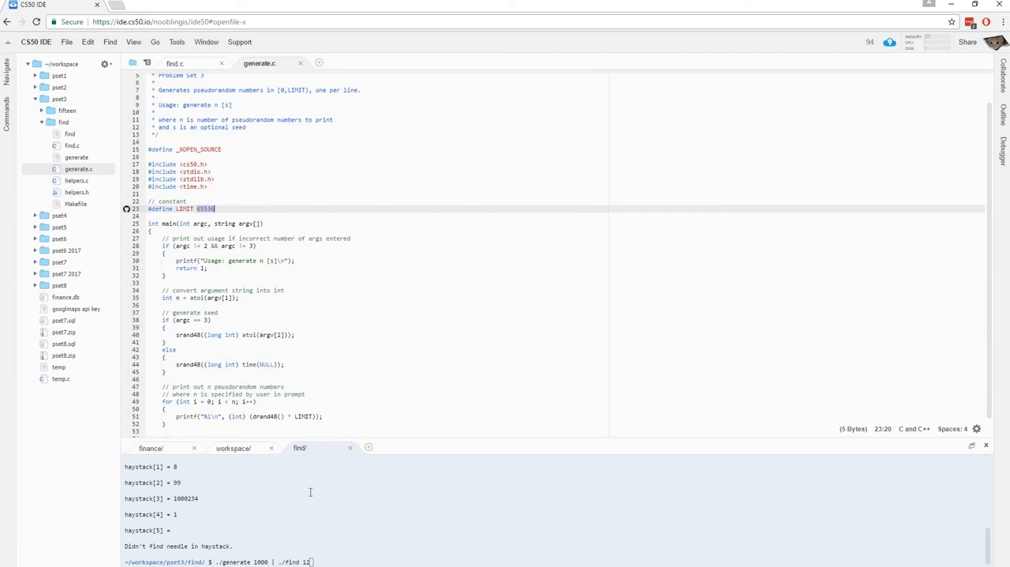
mouse_move(287, 512)
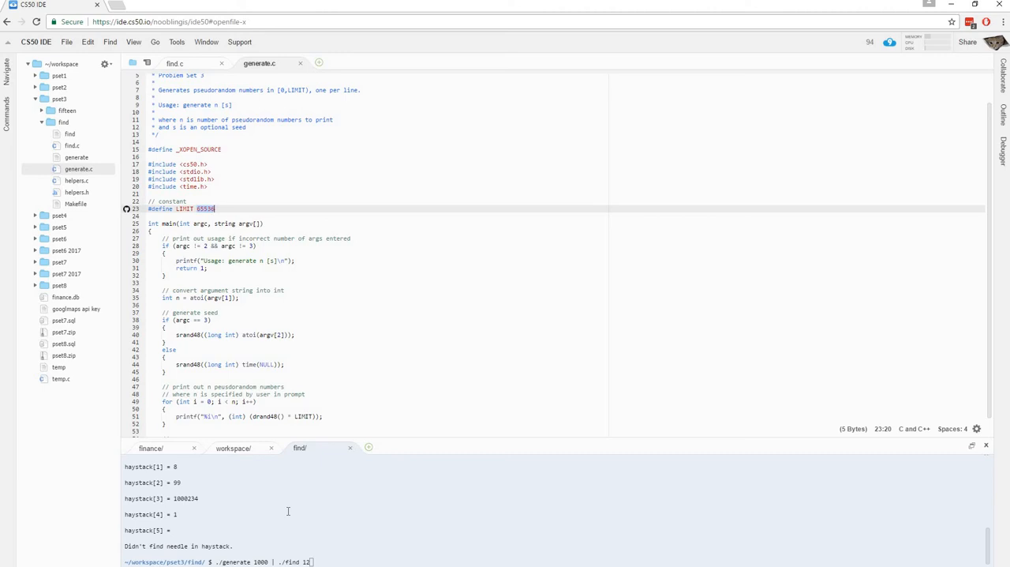
key("Return")
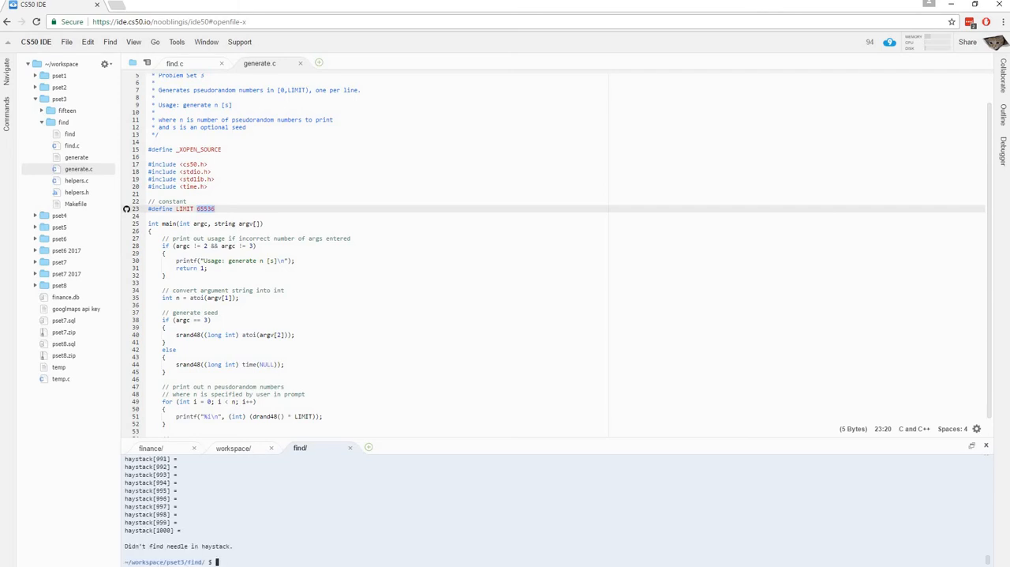
mouse_move(262, 551)
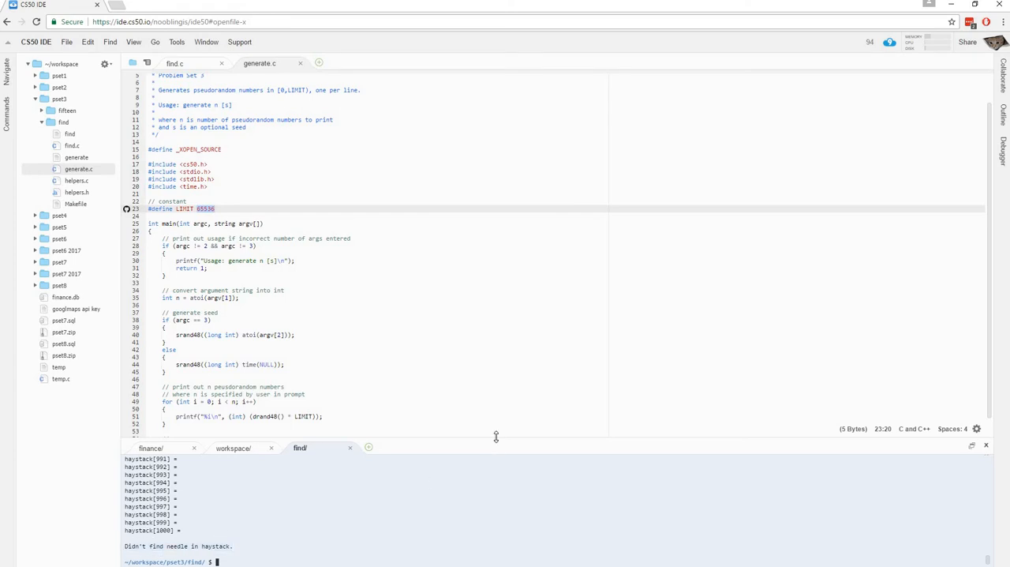
mouse_move(584, 479)
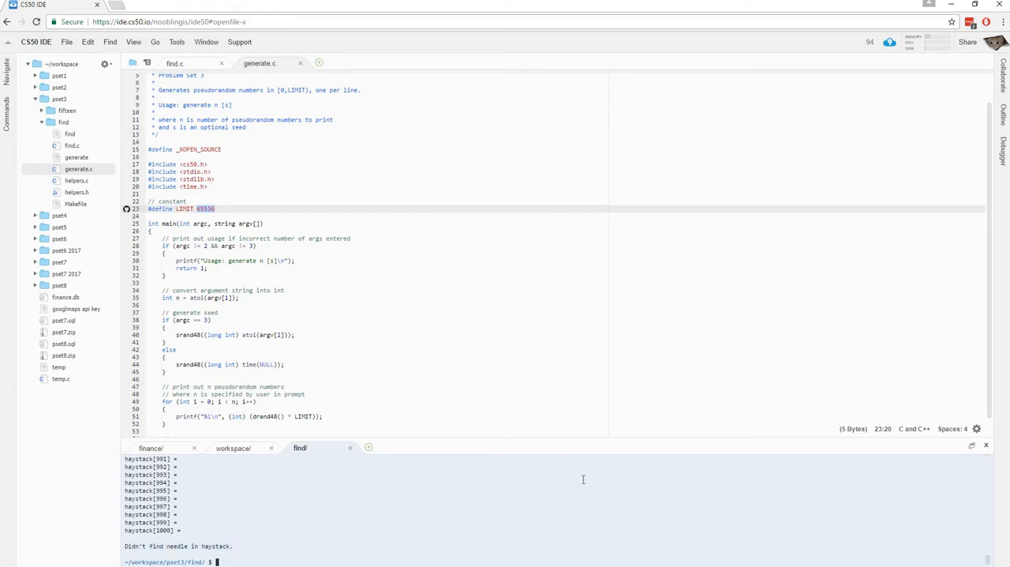
Step: Run ./generate 10000 | ./find 12, which finds the needle, then close generate.c
type("./generate 1000 | ./find 12")
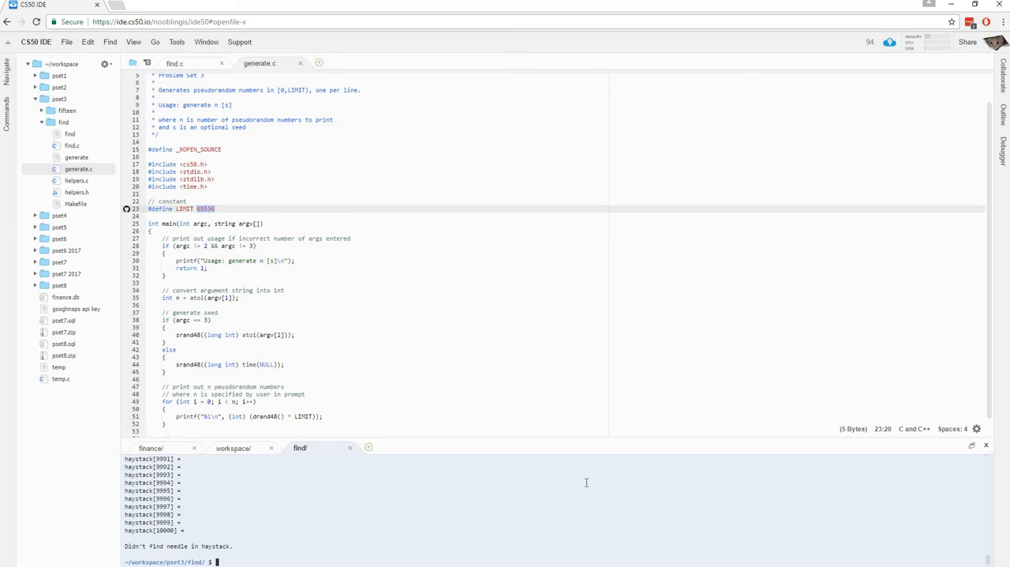
type("./generate 10000 | ./find 12")
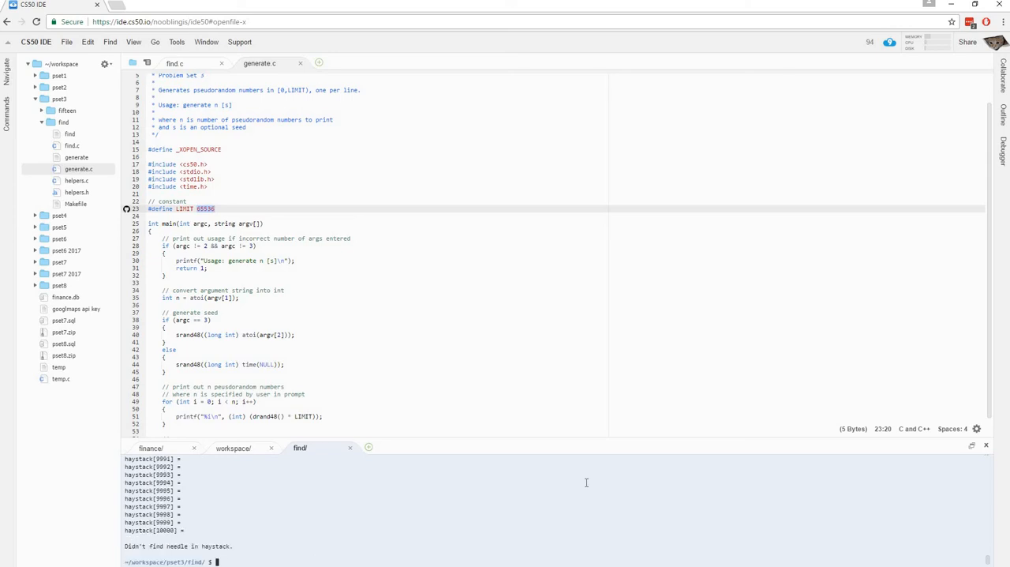
type("./generate 10000 | ./find 12")
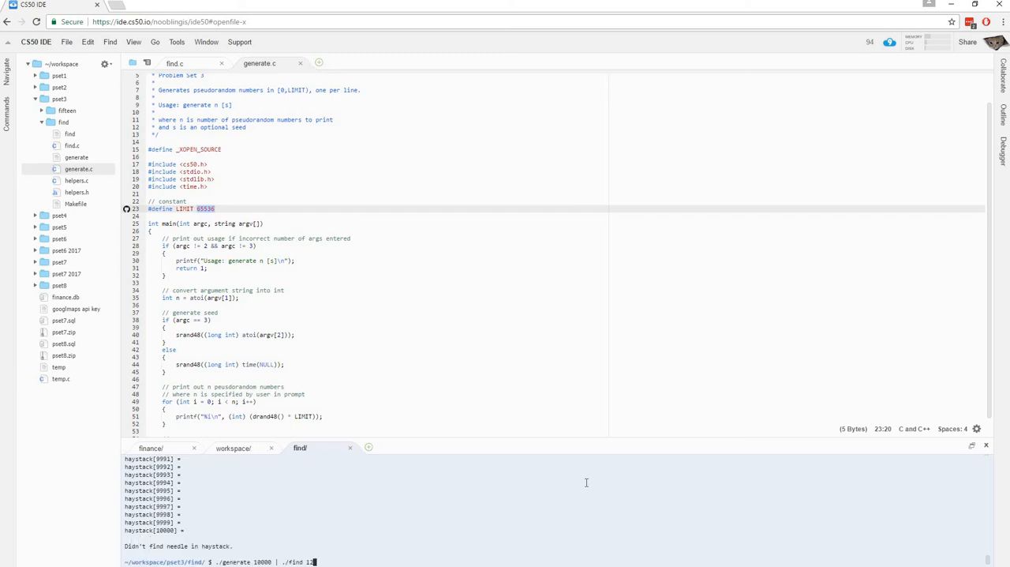
key("Return")
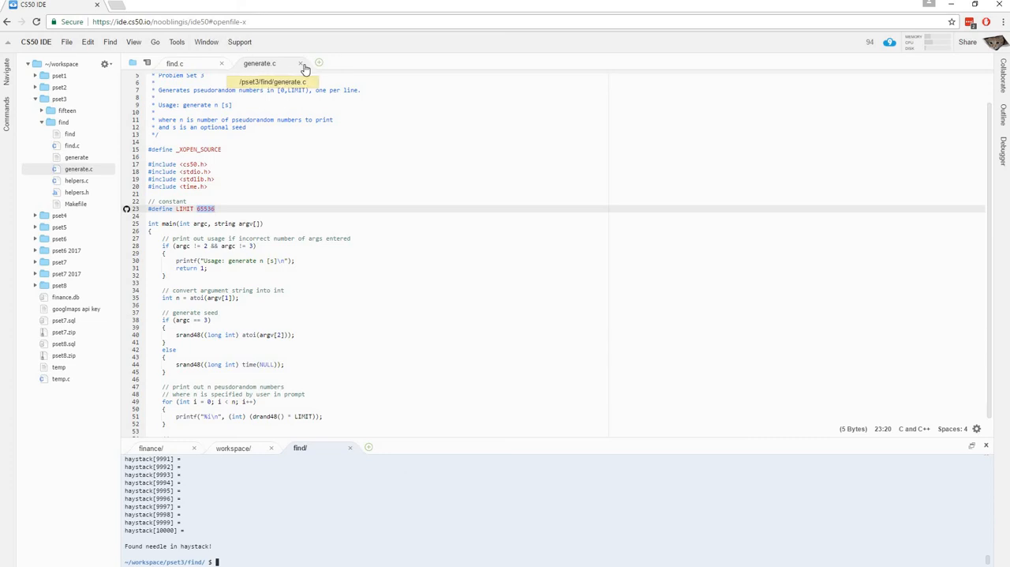
left_click(300, 63)
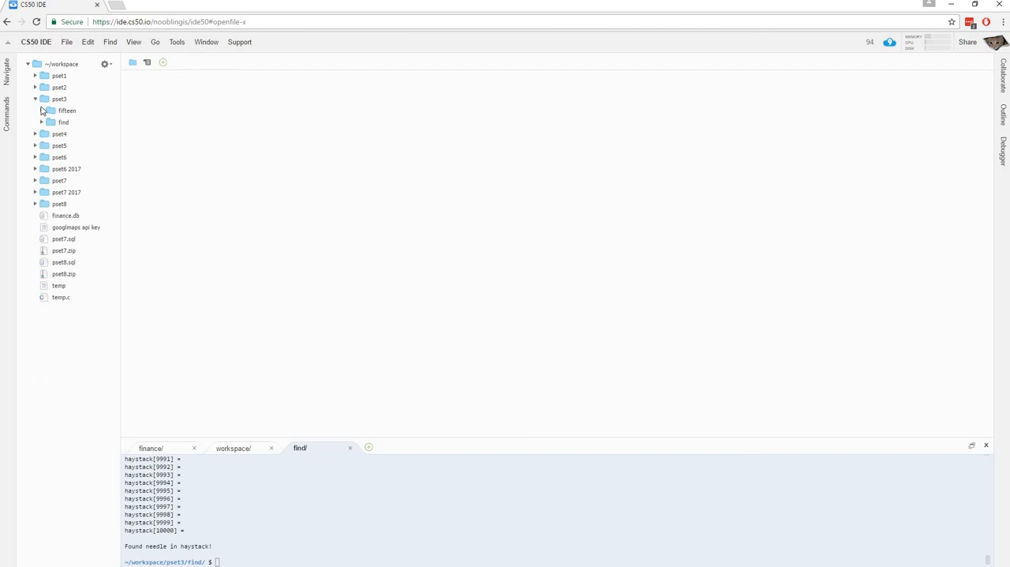
mouse_move(540, 385)
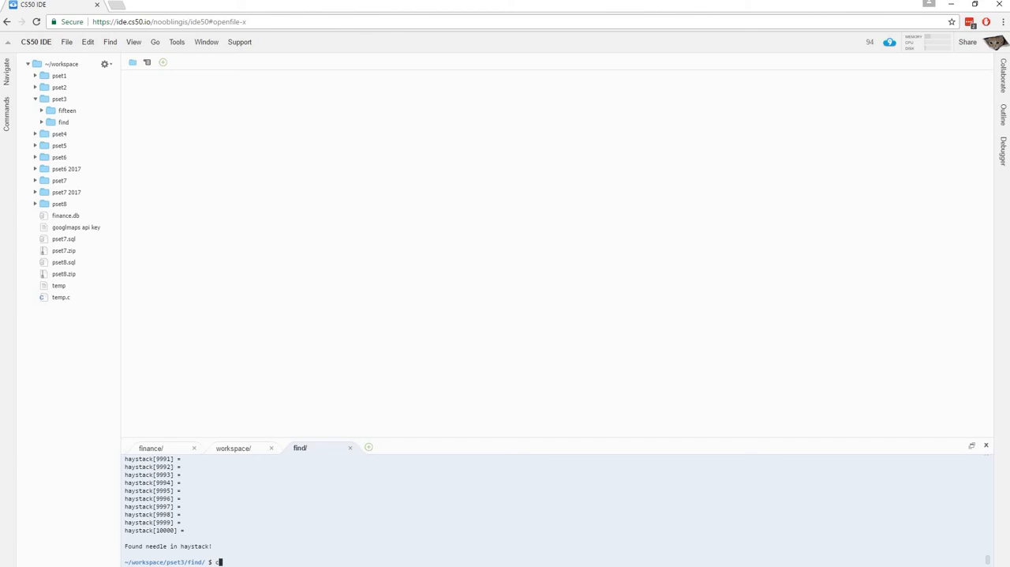
Step: Clear the terminal and open fifteen.c from the pset3 fifteen folder
type("clear")
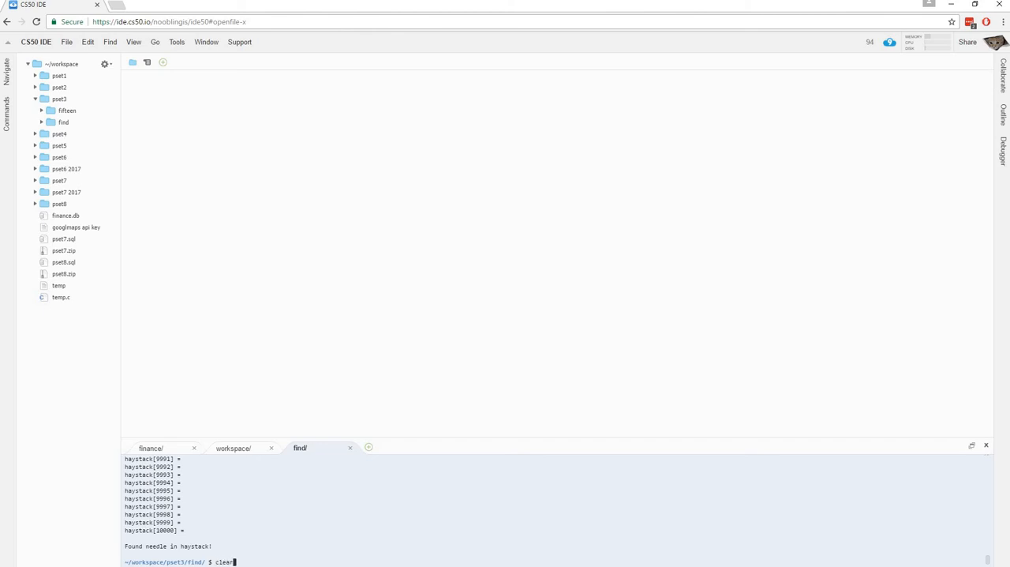
key("Return")
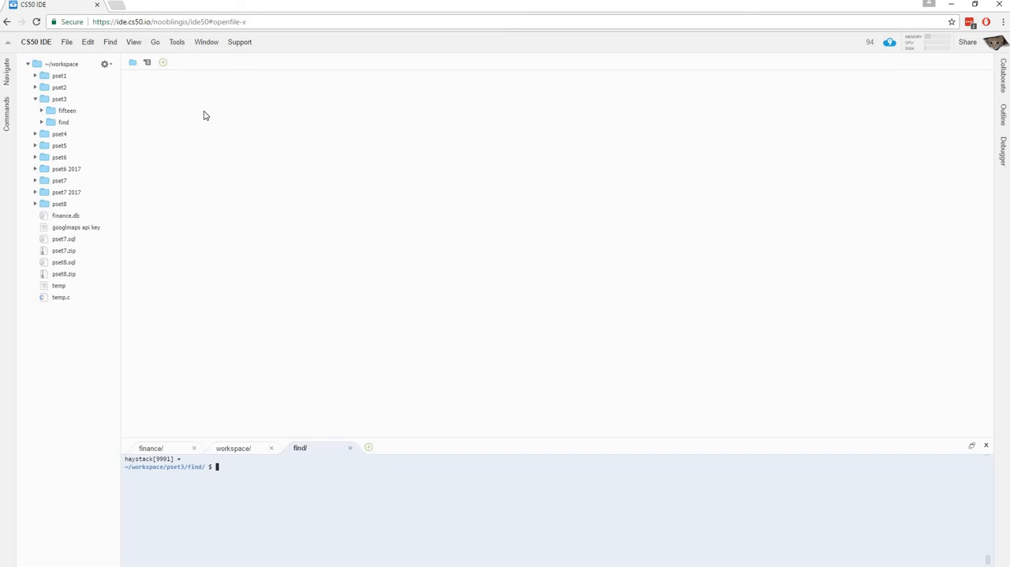
left_click(66, 111)
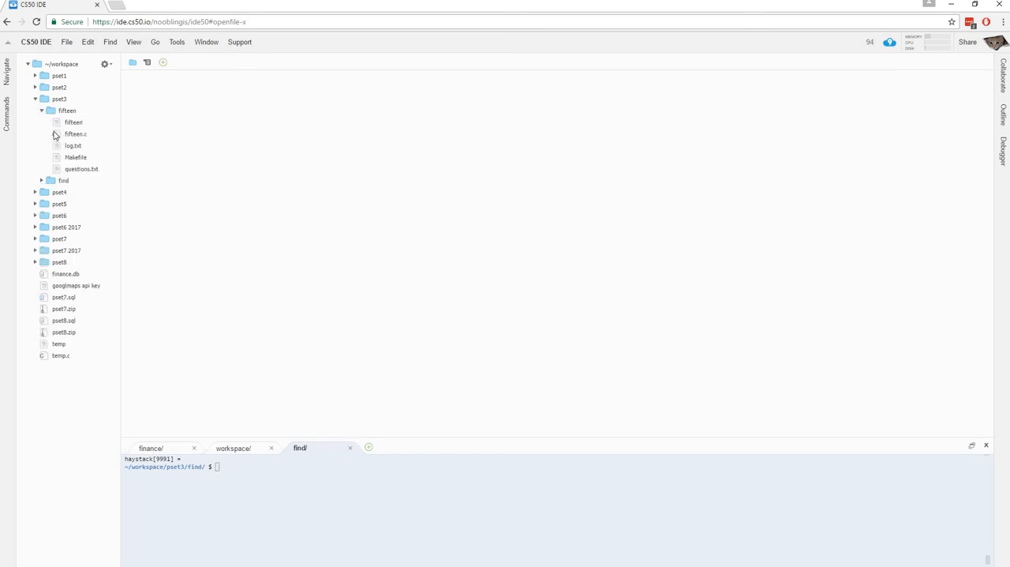
left_click(76, 132)
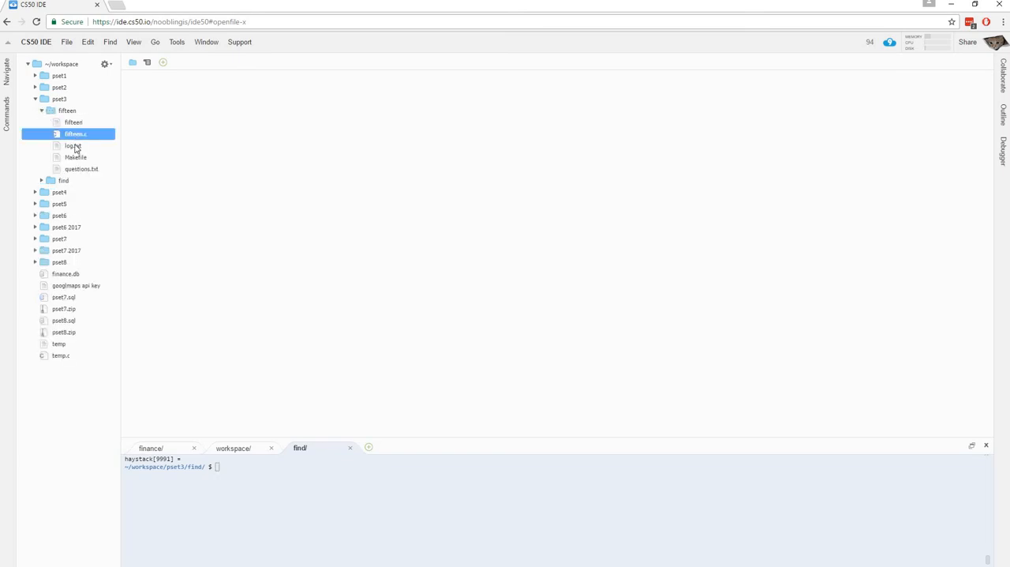
double_click(74, 132)
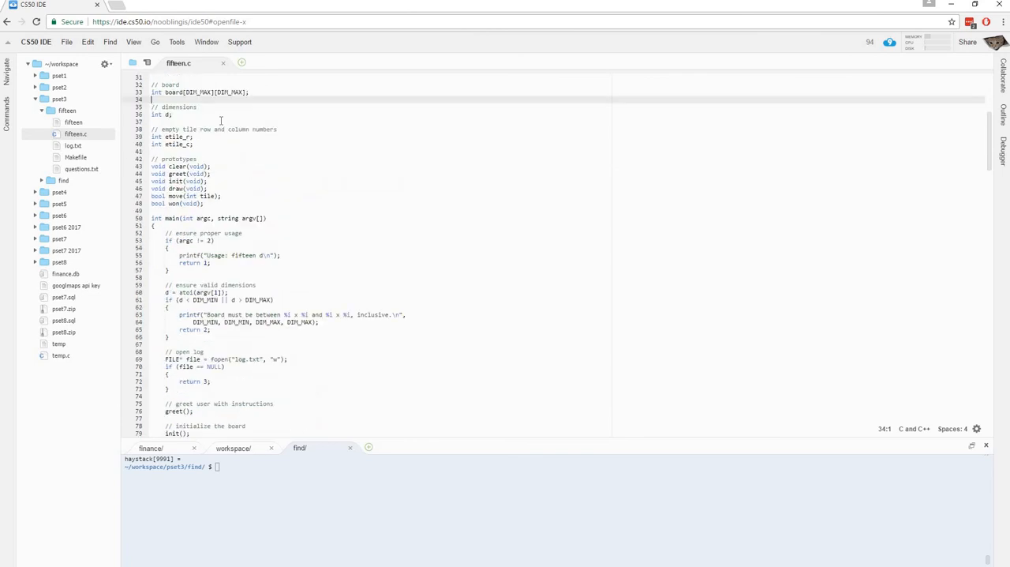
Step: Scroll through fifteen.c to read its code
scroll("down", 3)
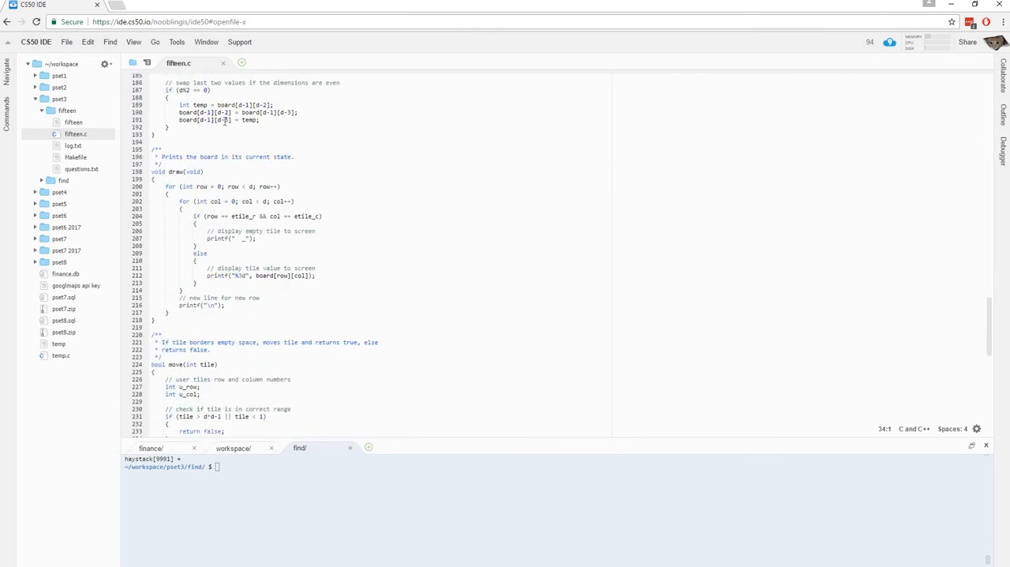
scroll("down", 3)
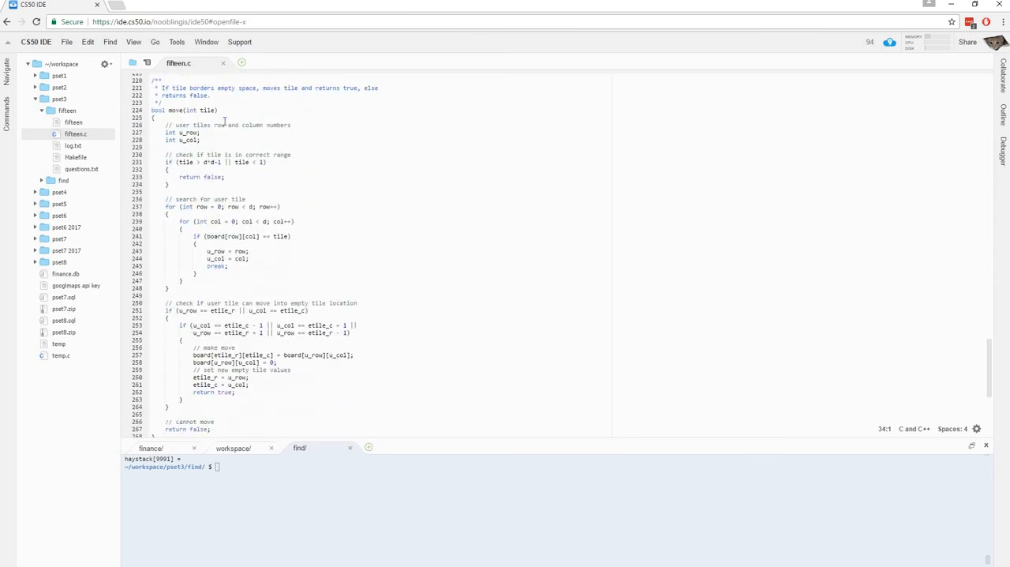
scroll("down", 3)
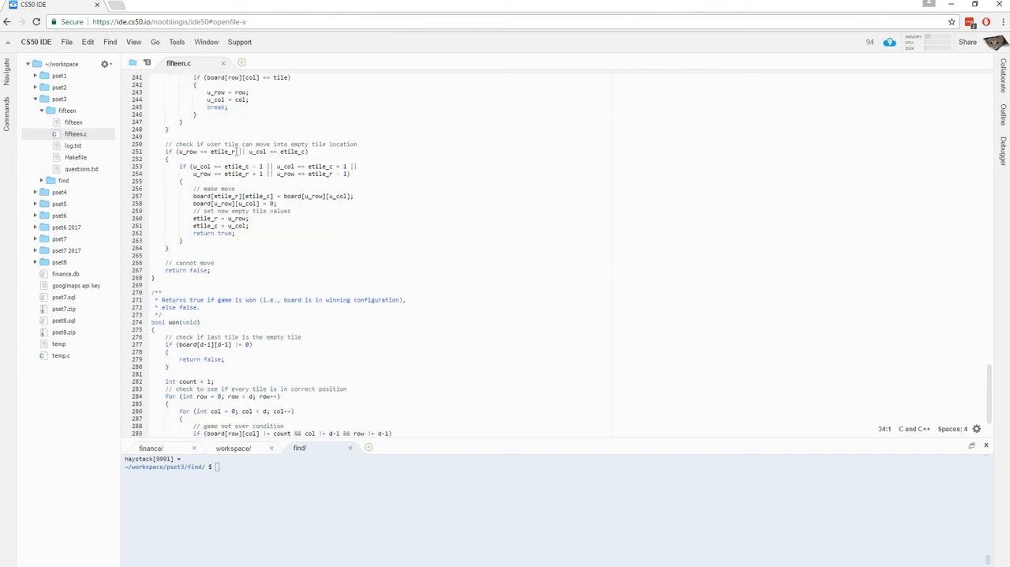
scroll("down", 3)
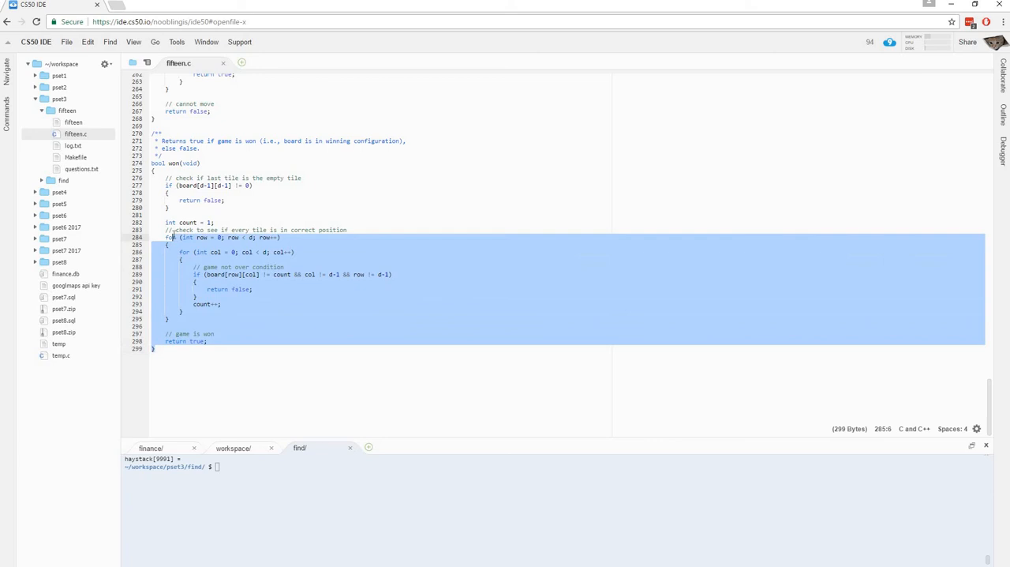
scroll("up", 3)
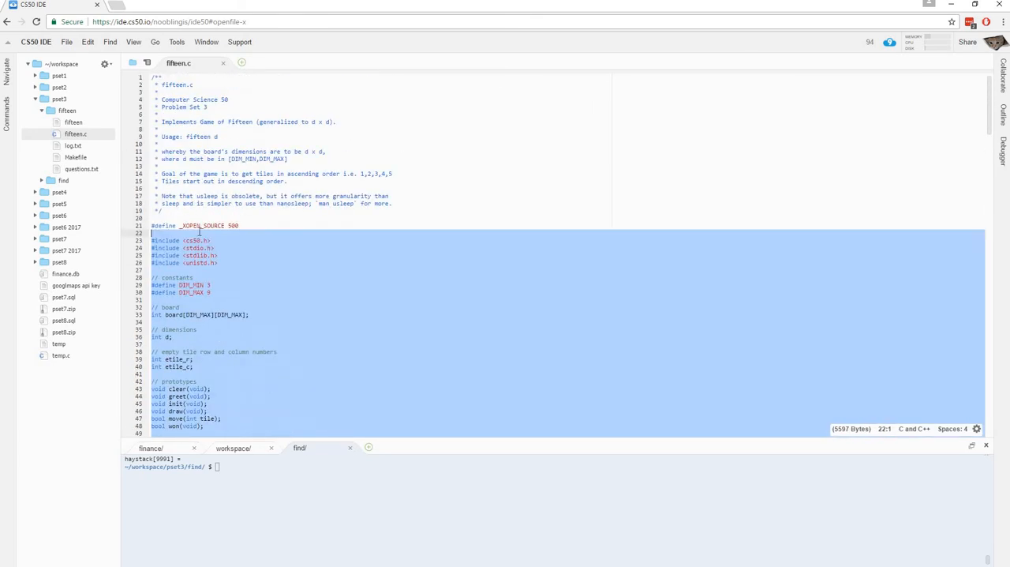
scroll("down", 3)
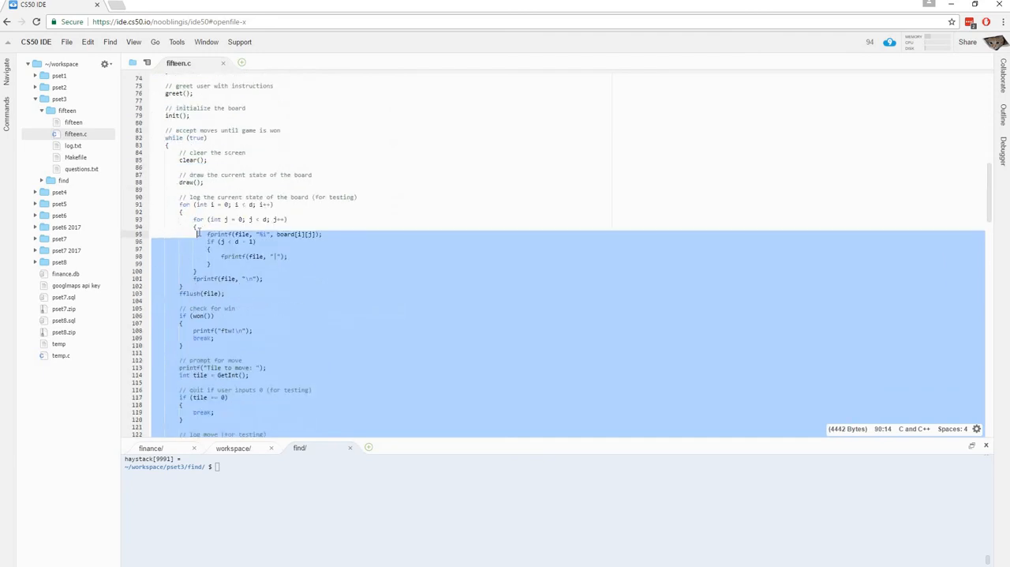
scroll("up", 3)
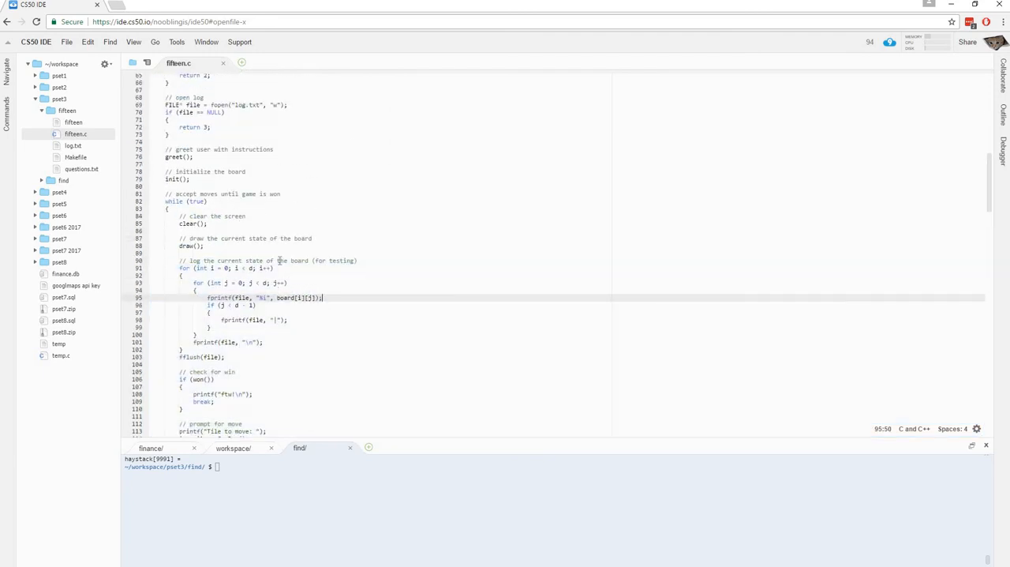
scroll("up", 3)
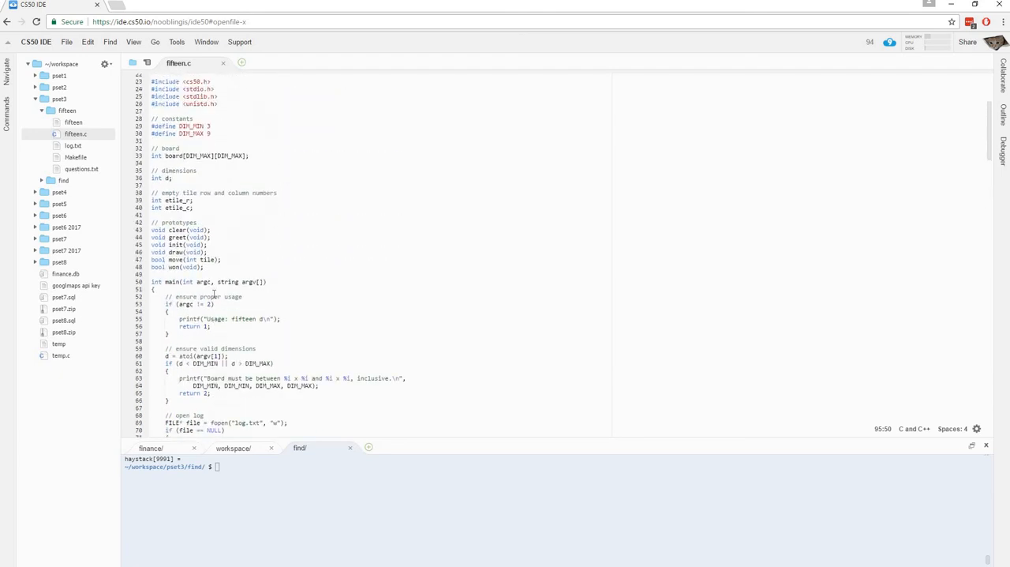
scroll("down", 3)
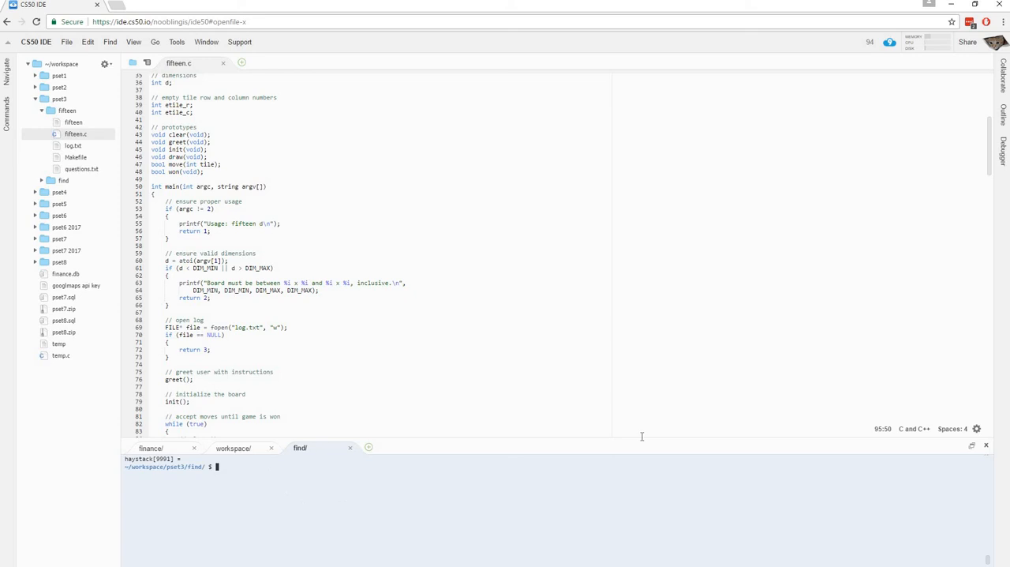
Step: Move the terminal up from pset3/find to the pset3 folder with cd .
type("cd")
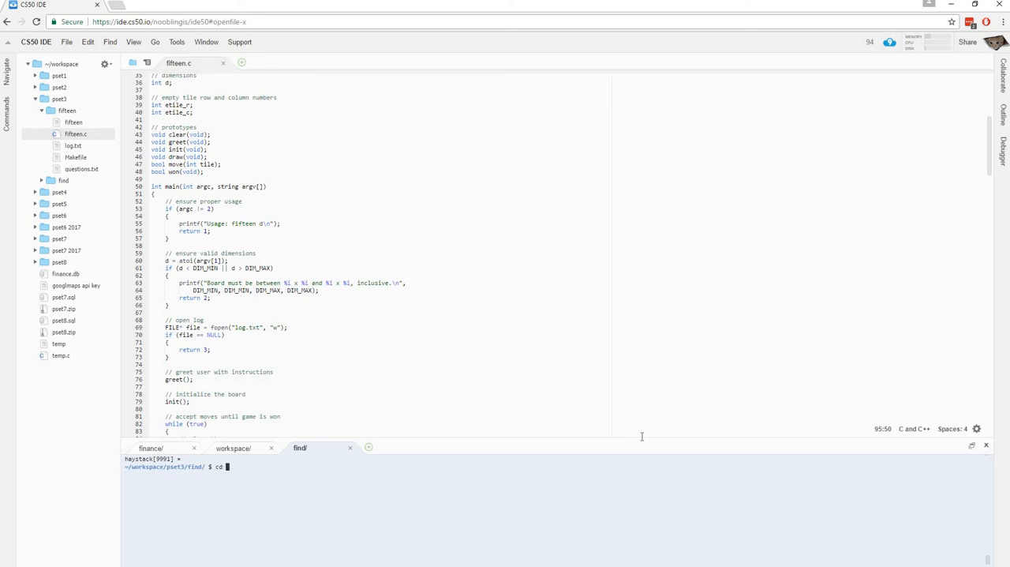
key("Return")
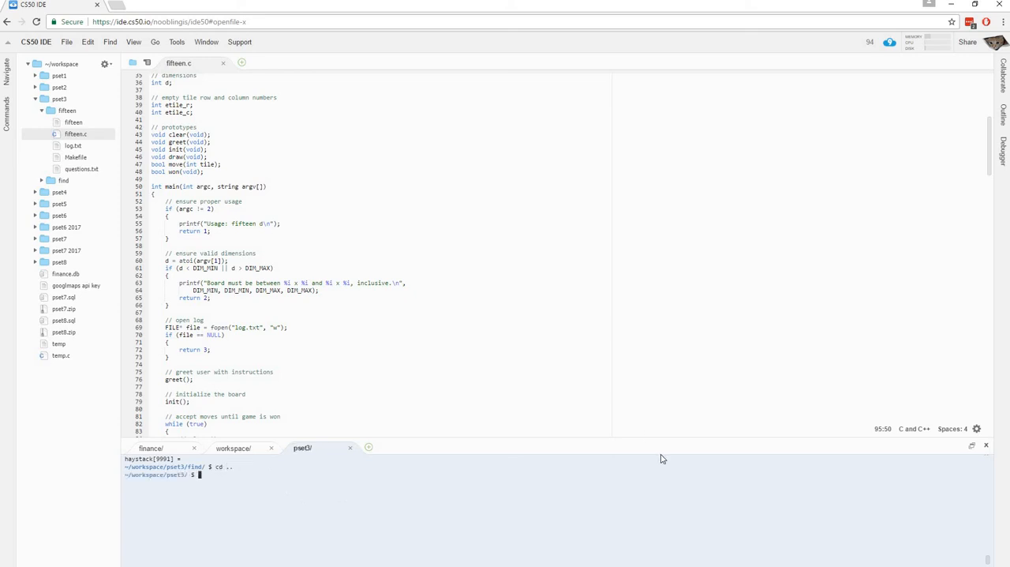
Step: Move into the fifteen folder, compile fifteen with make, and run it without a board size
type("cd fif")
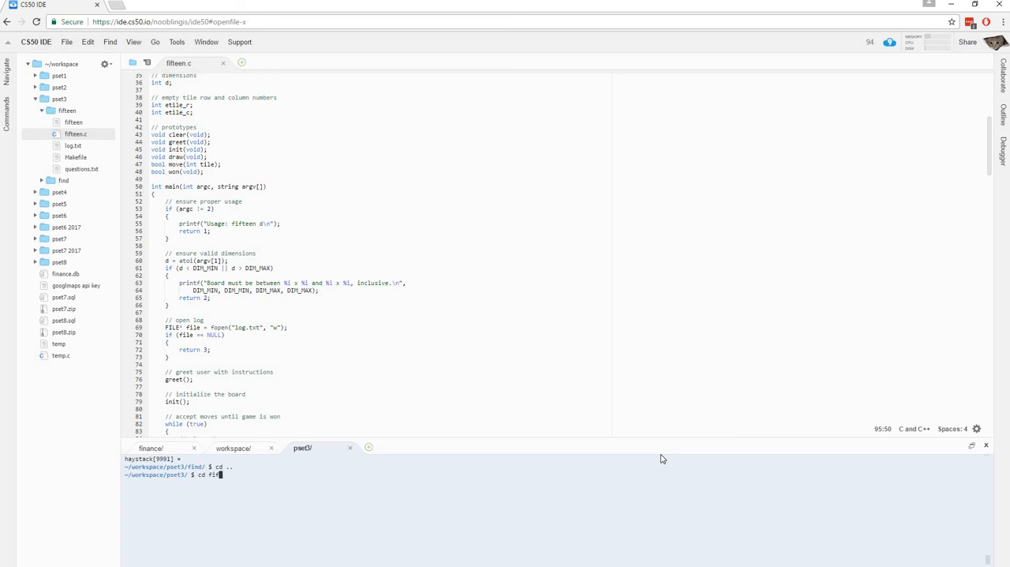
key("Return")
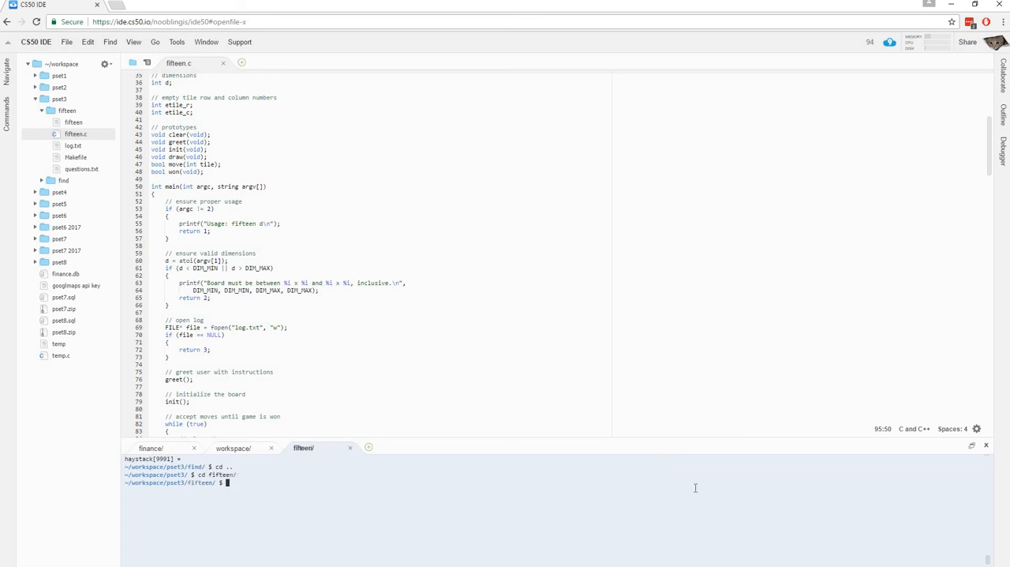
type("make")
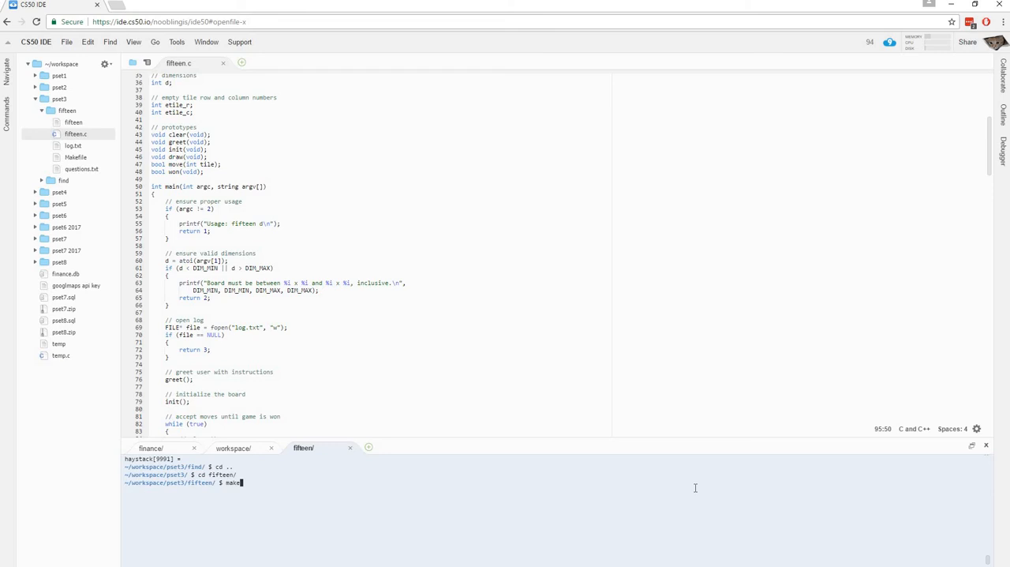
key("Return")
type("./fift")
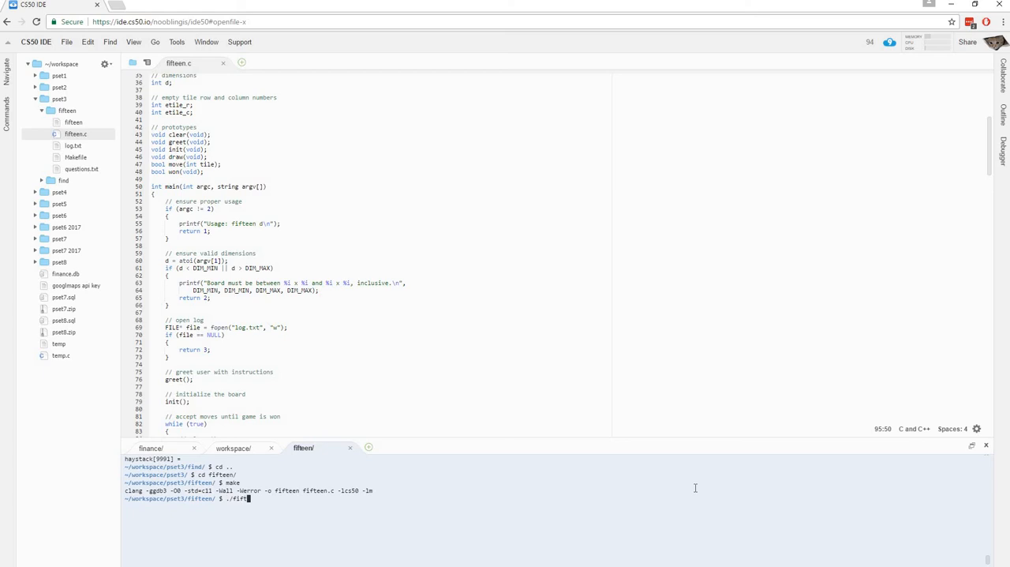
key("Return")
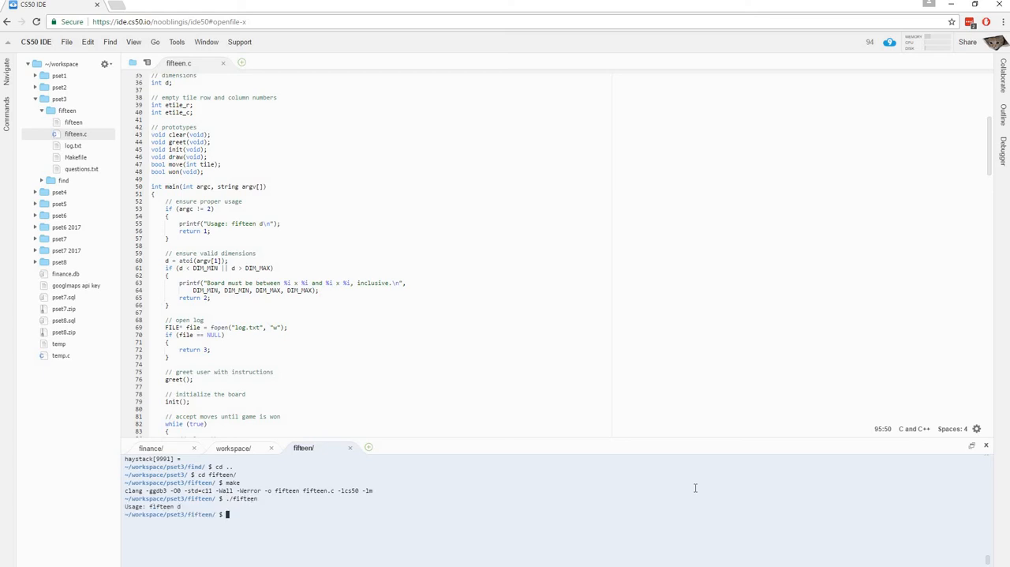
mouse_move(439, 428)
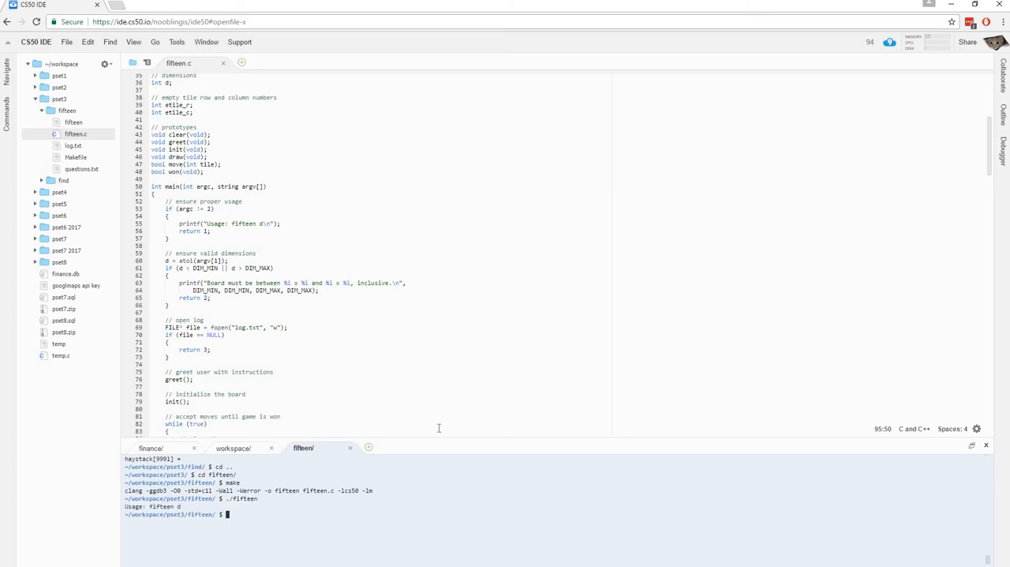
mouse_move(417, 502)
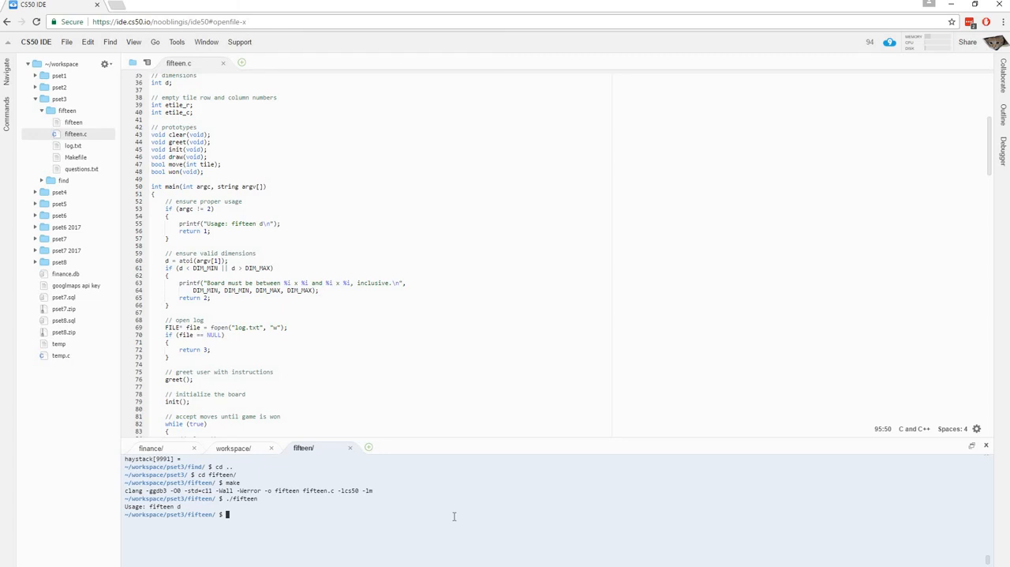
Step: After a mistyped launch fails, retype ./fifteen 3 to start a 3x3 game
type("./fifteen")
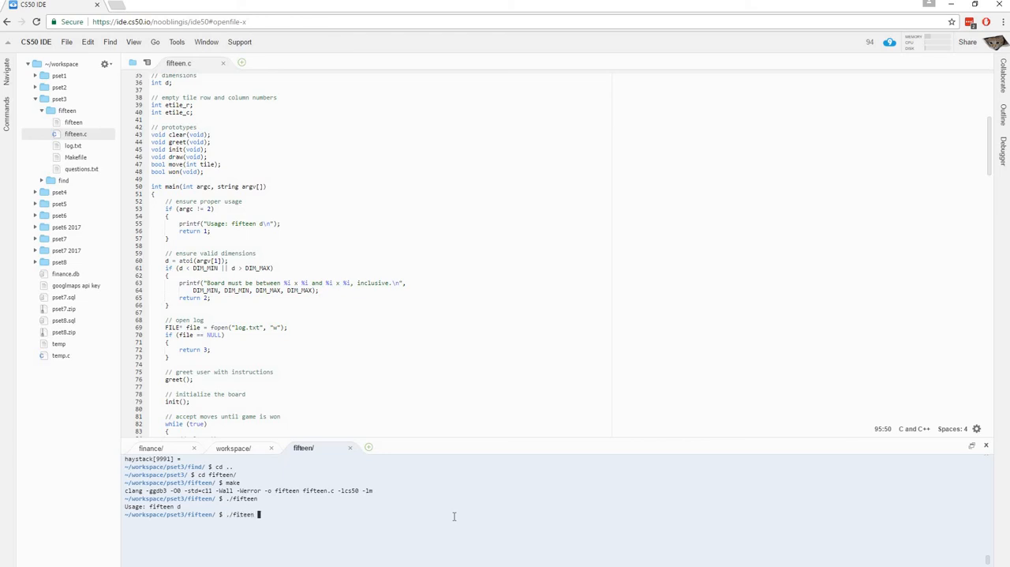
key("Return")
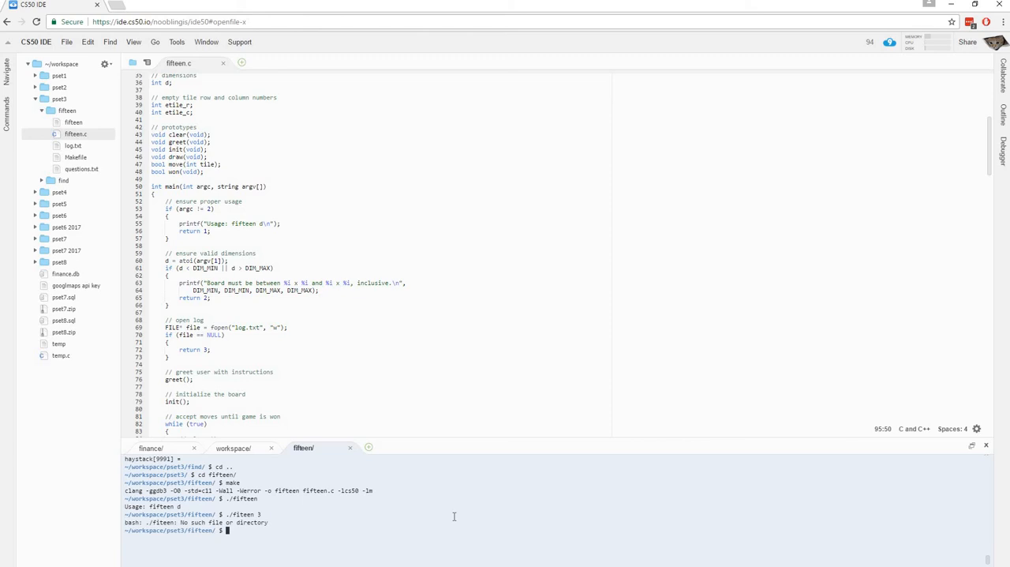
type("./fifteen 3")
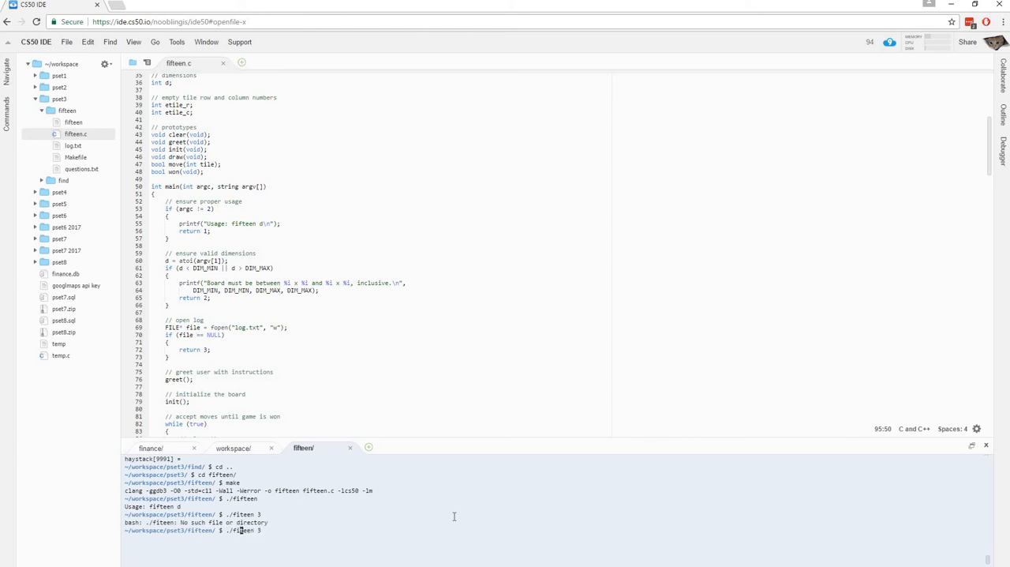
Step: Run ./fifteen 3 to start the game on a 3x3 board
key("Return")
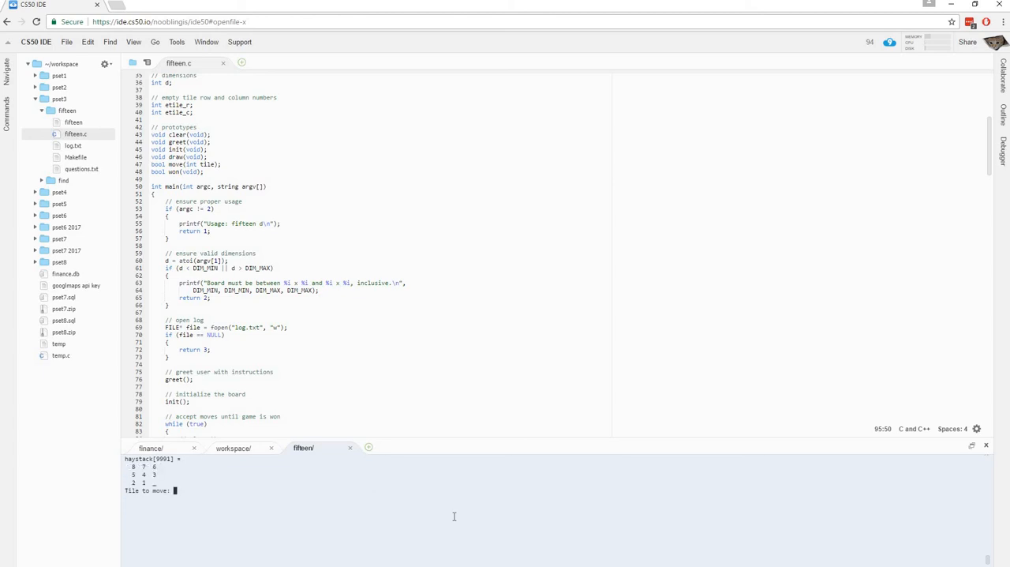
mouse_move(371, 505)
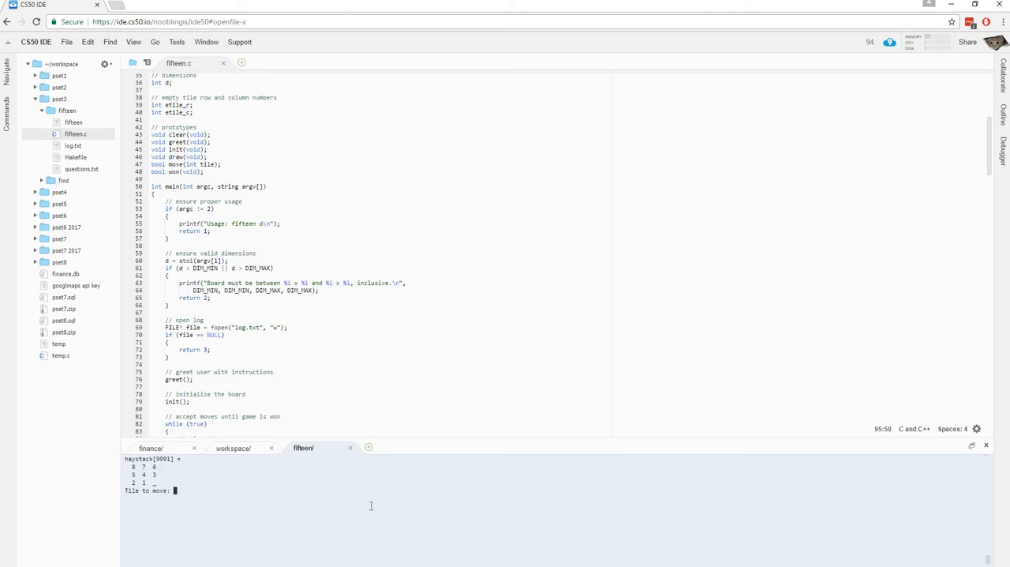
mouse_move(302, 474)
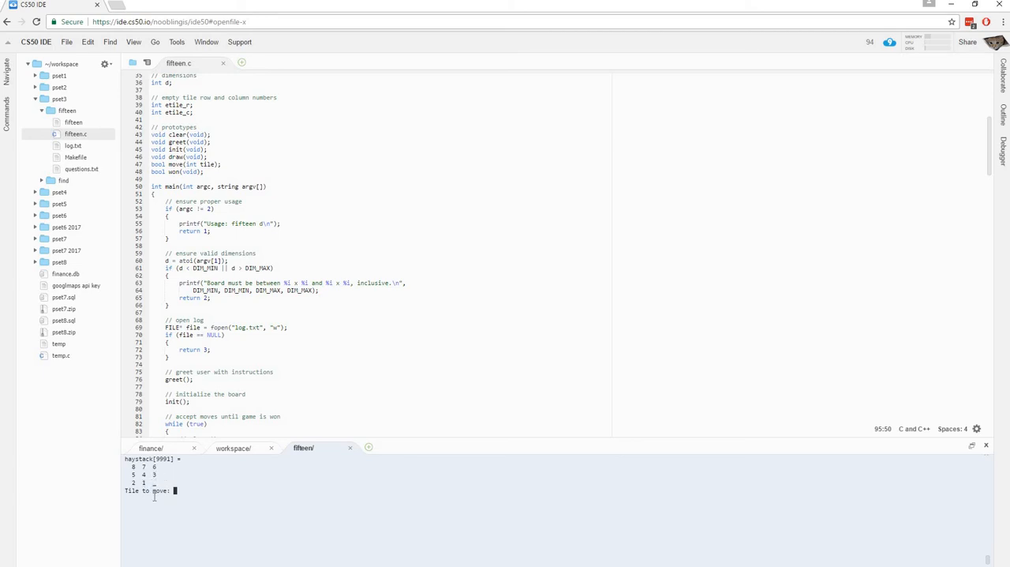
mouse_move(382, 540)
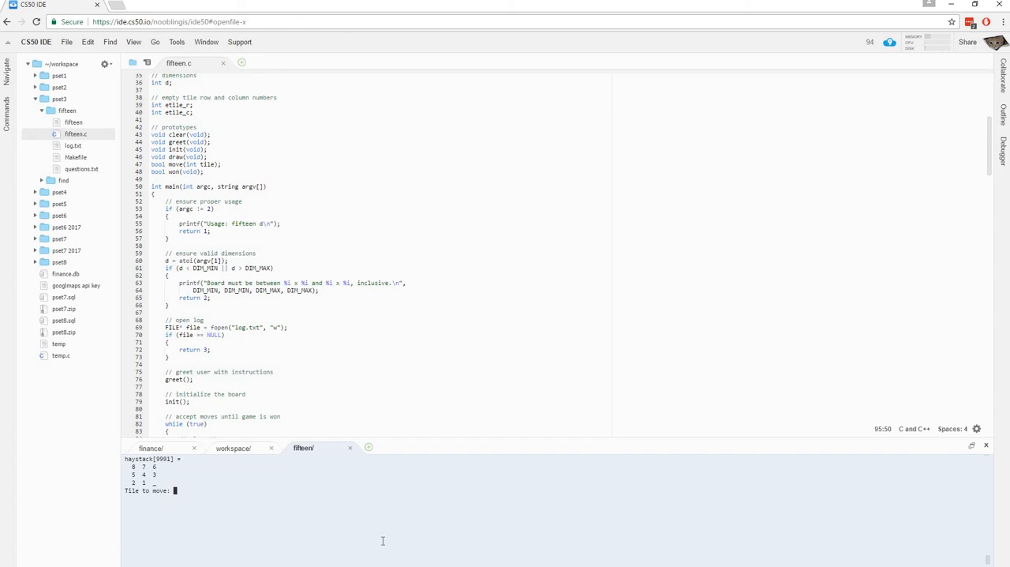
Step: Move tiles 10, 1, 7 and 8 in turn at the Tile to move prompt
type("10")
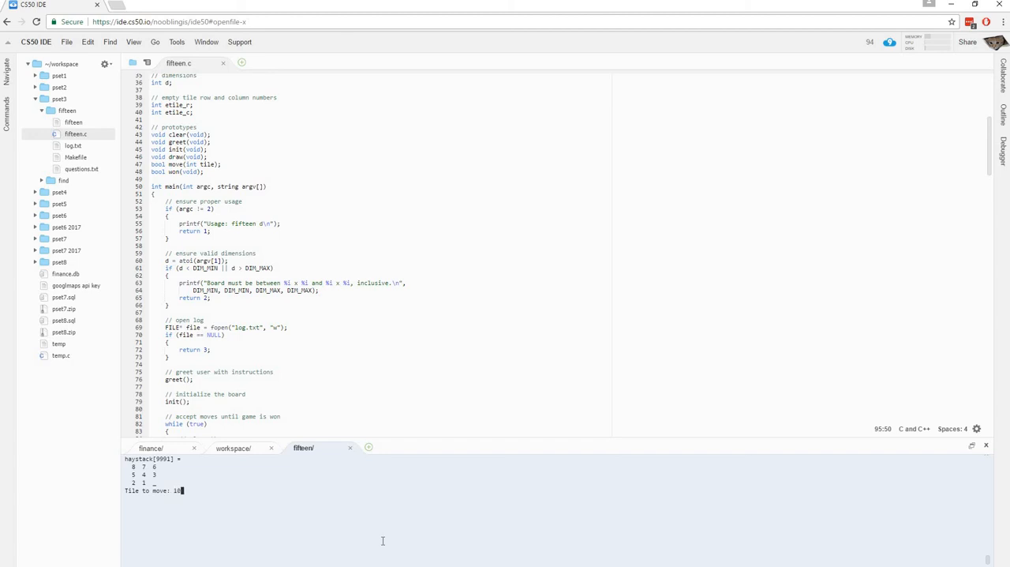
key("Backspace")
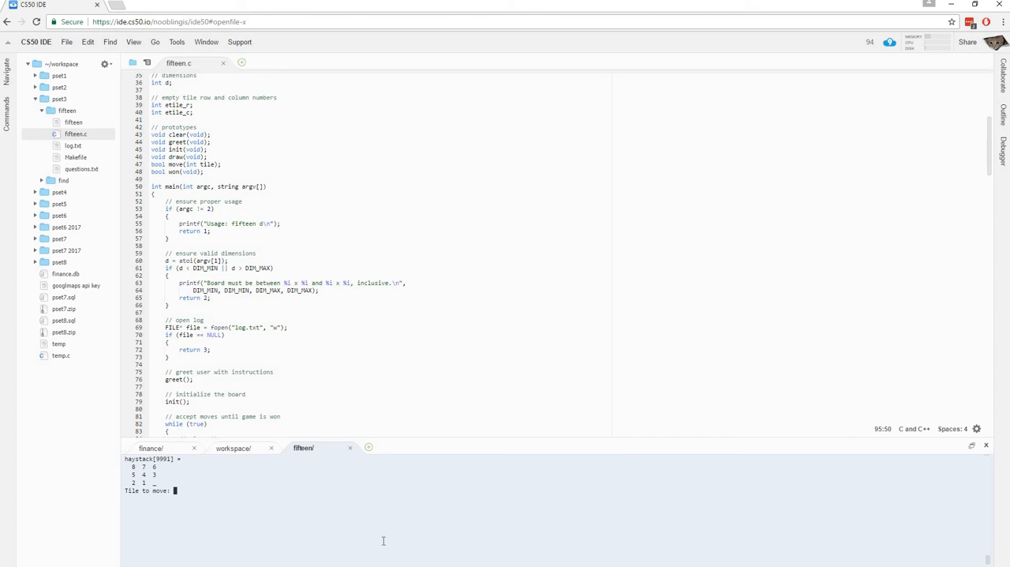
mouse_move(489, 534)
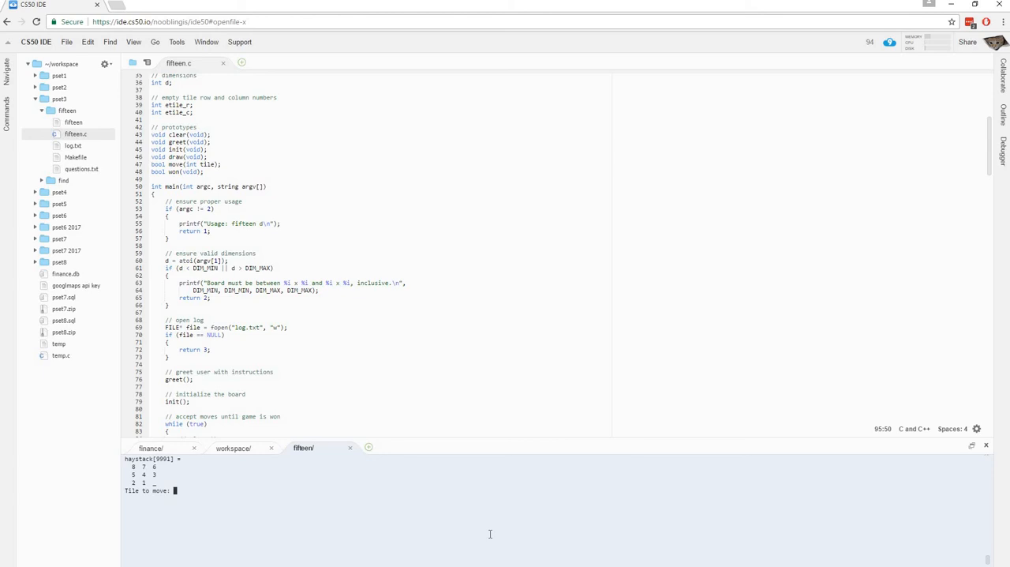
type("1")
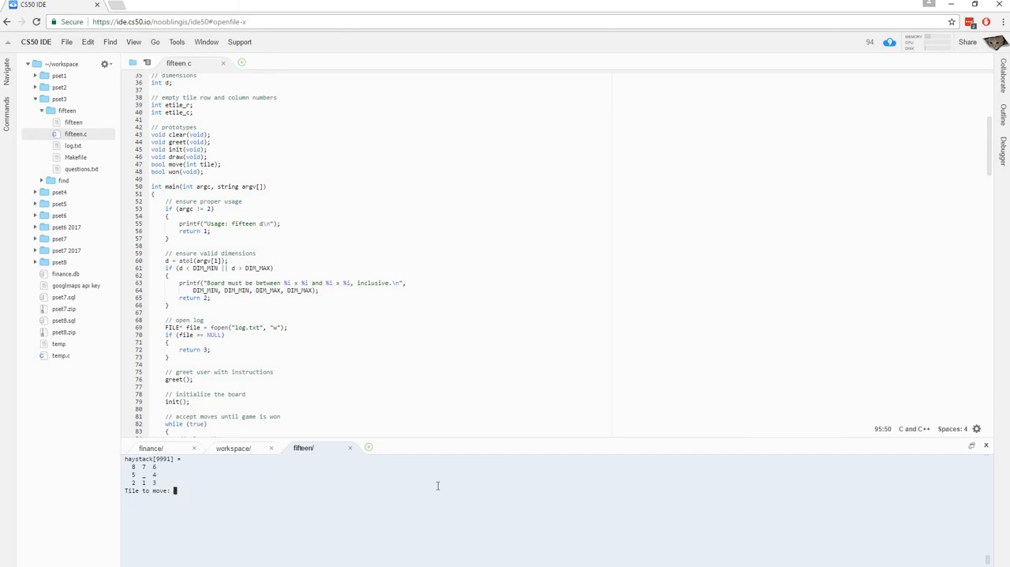
mouse_move(386, 543)
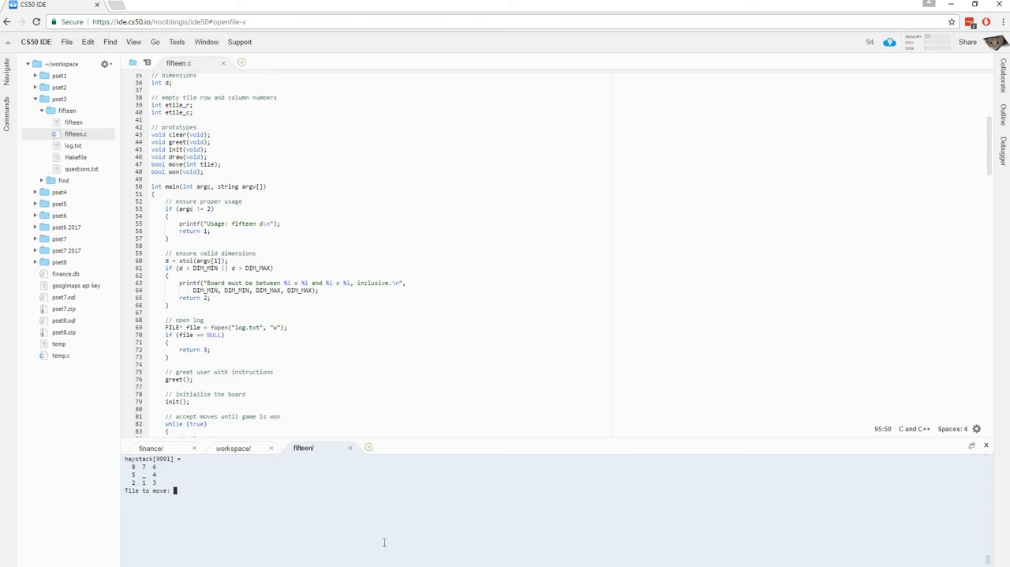
type("7")
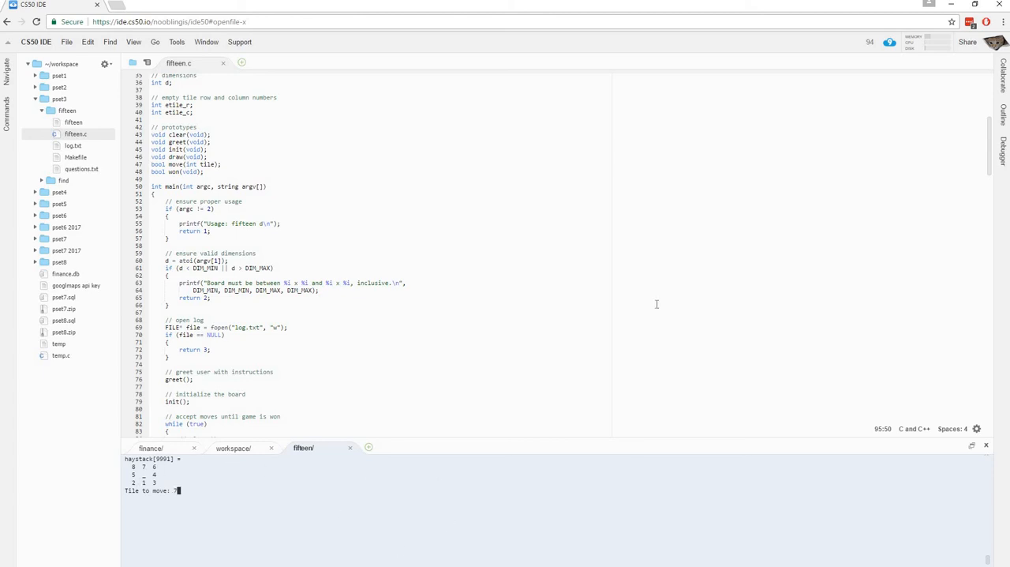
key("Return")
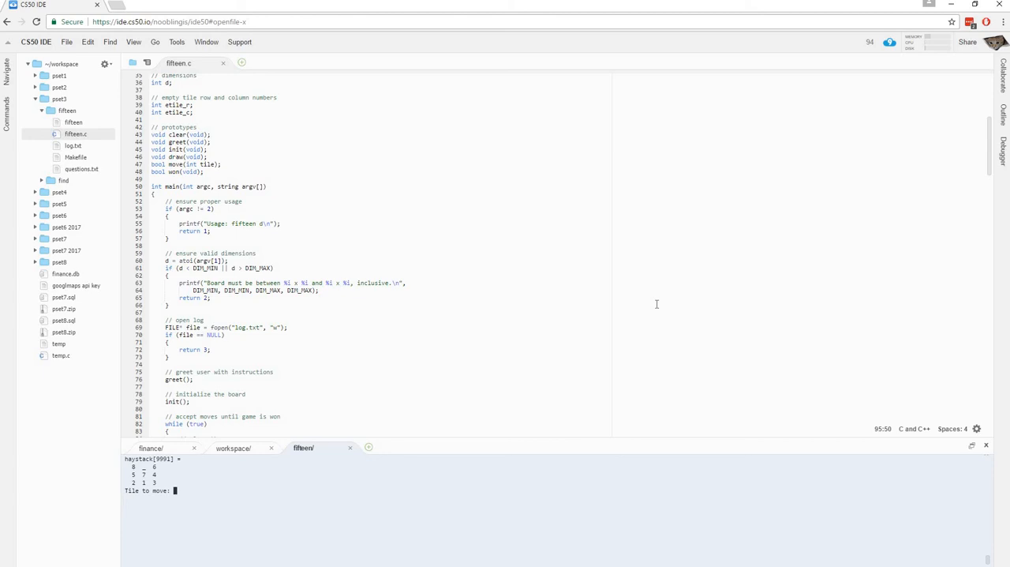
type("8")
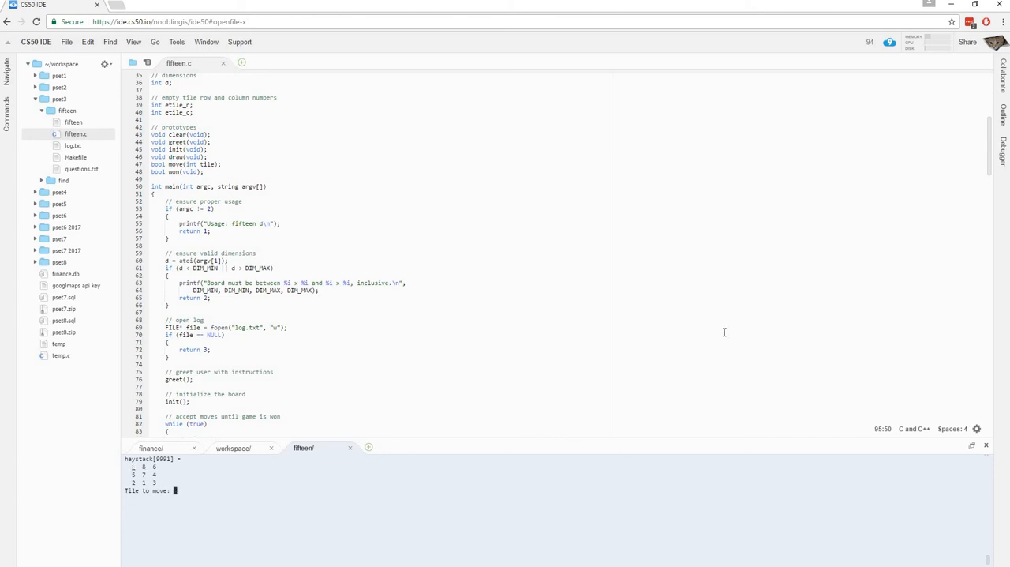
mouse_move(345, 485)
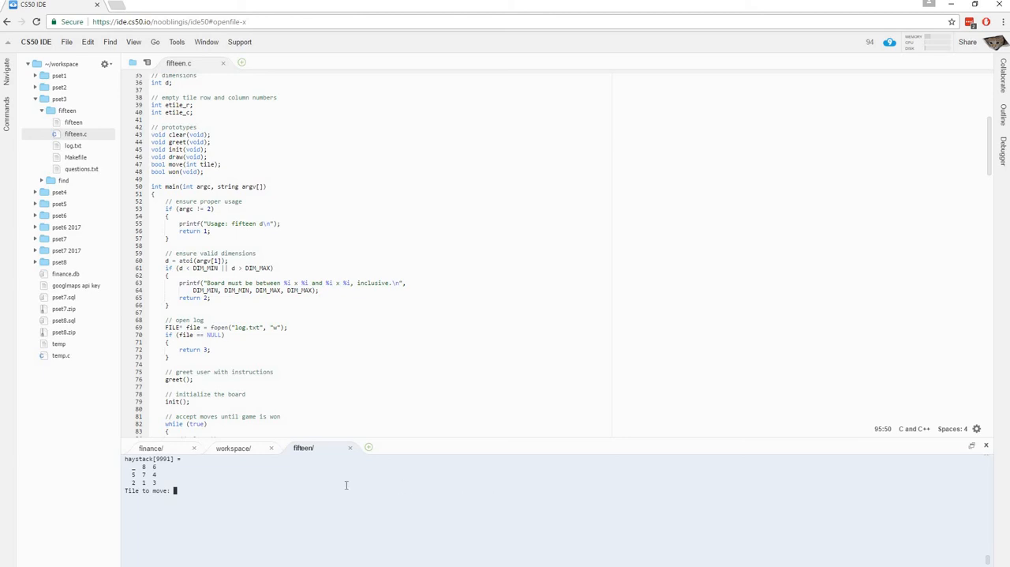
mouse_move(679, 486)
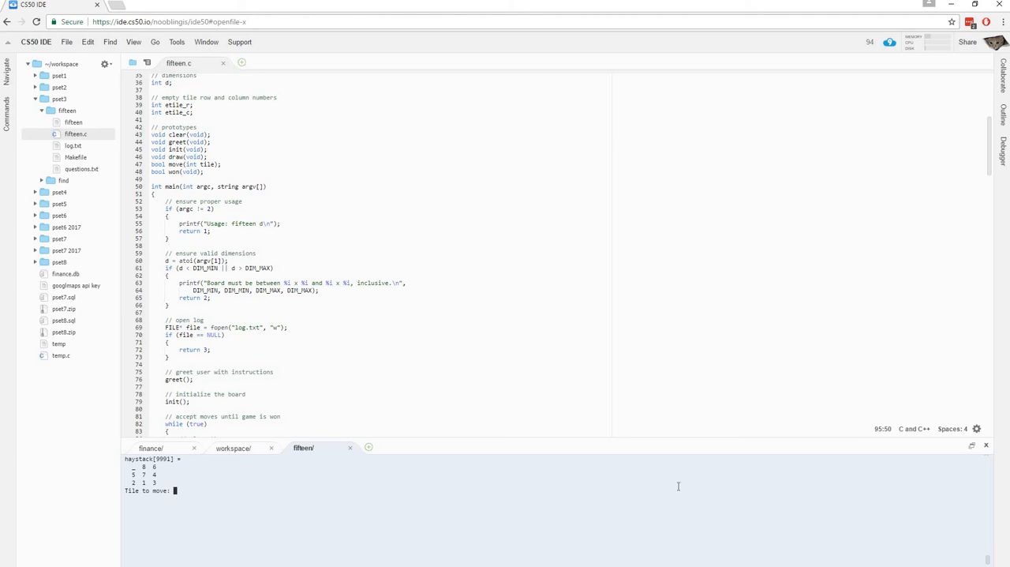
scroll("down", 3)
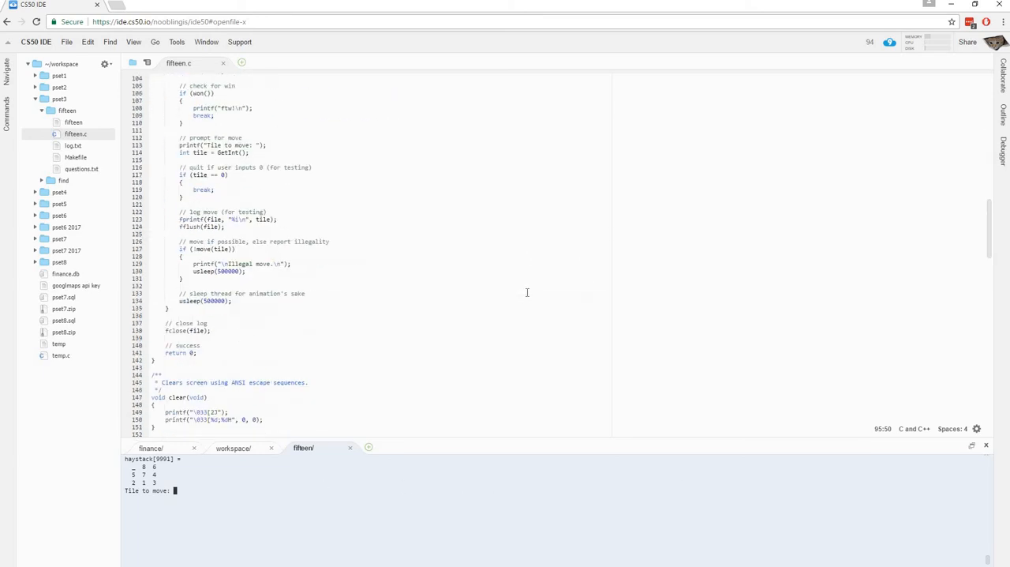
scroll("down", 3)
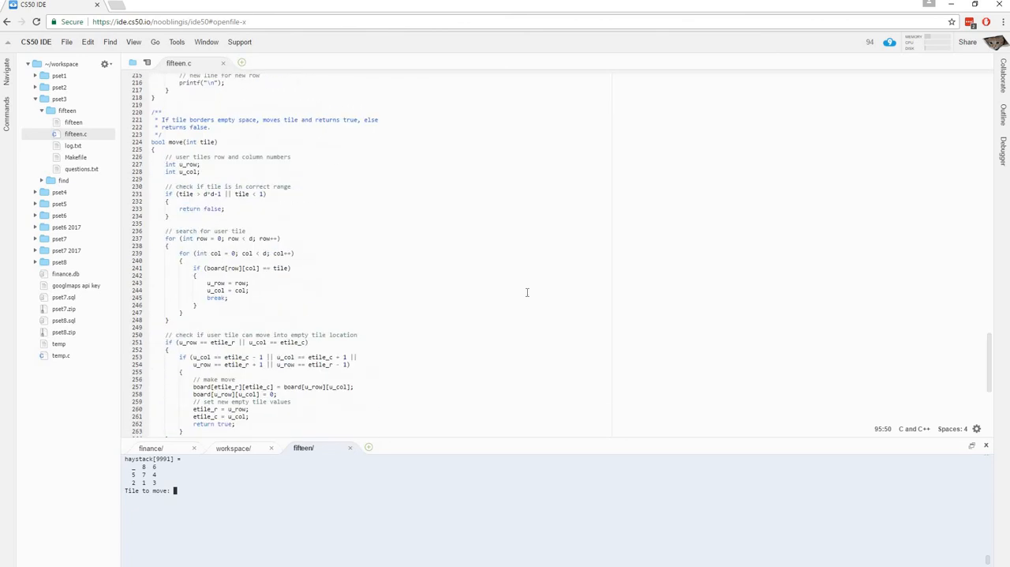
scroll("up", 3)
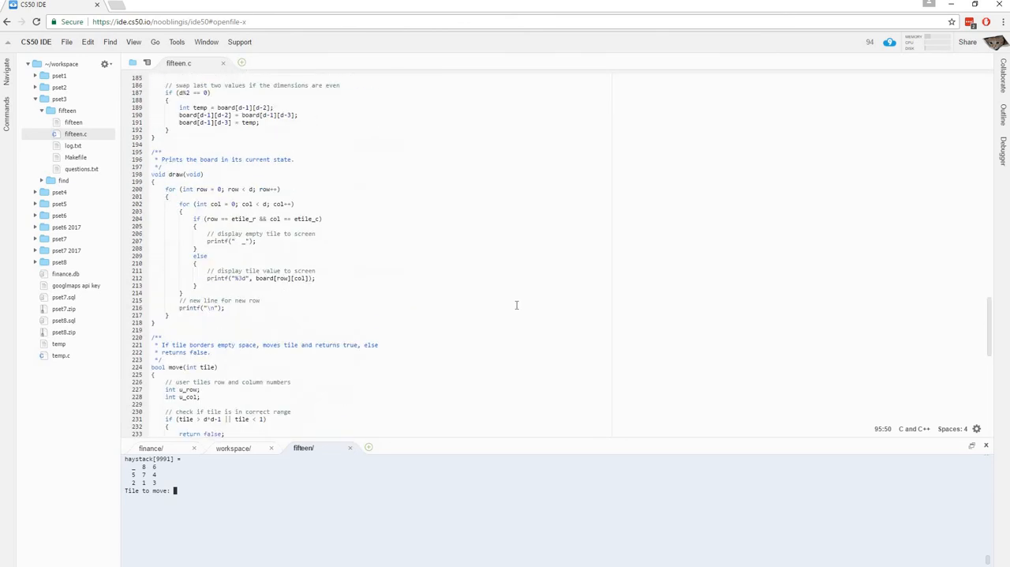
scroll("up", 3)
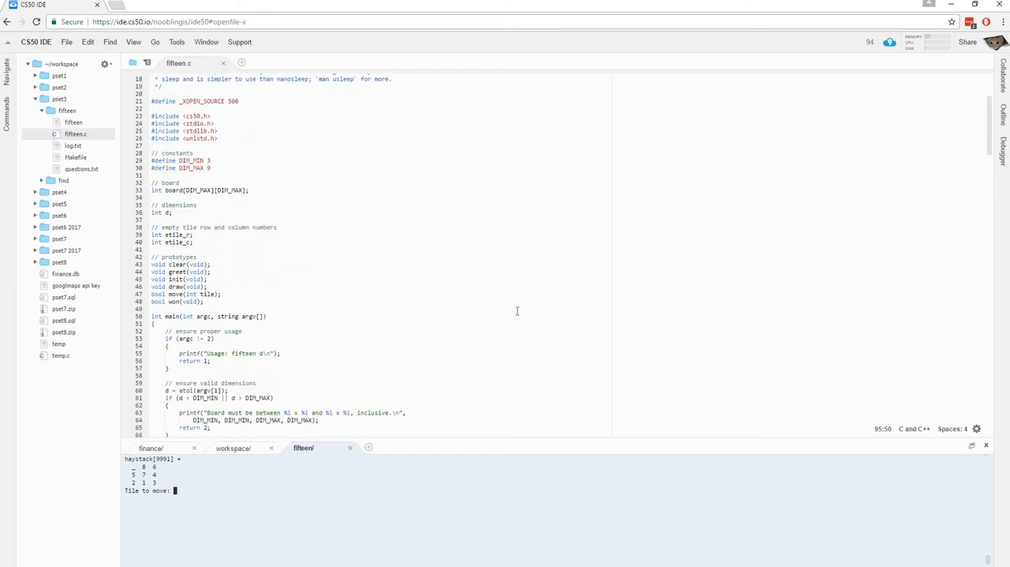
scroll("down", 3)
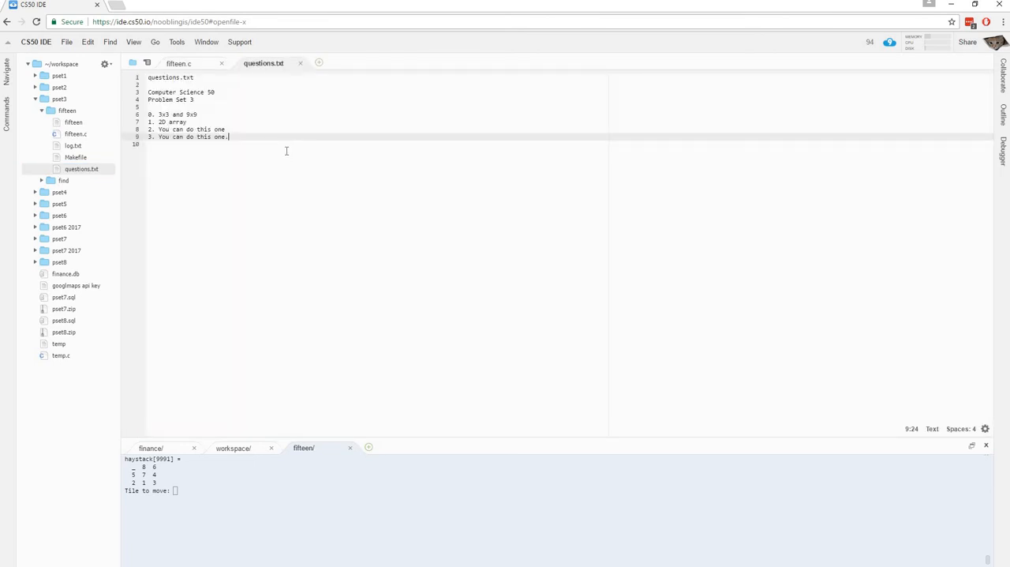
key("Return")
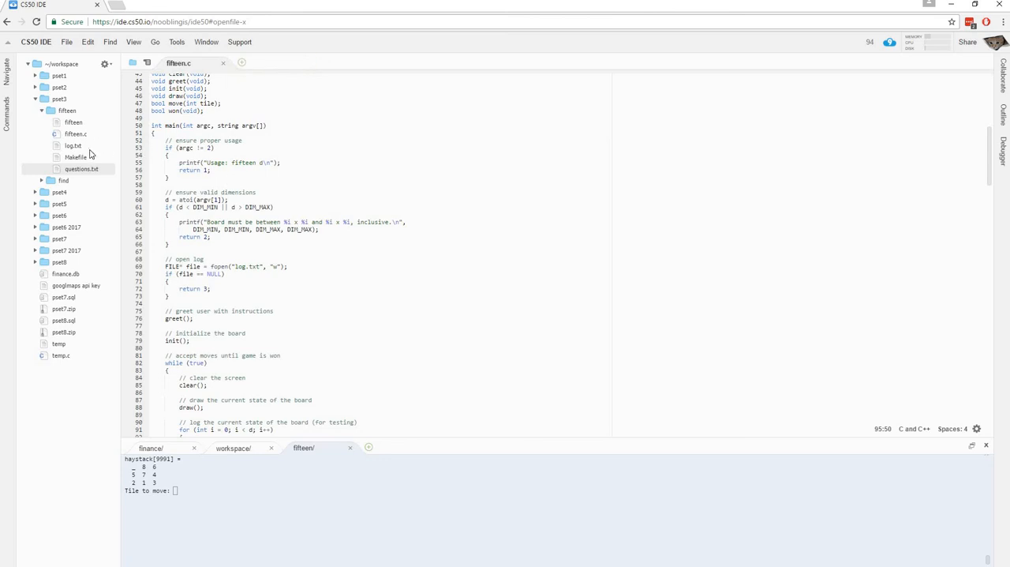
left_click(72, 145)
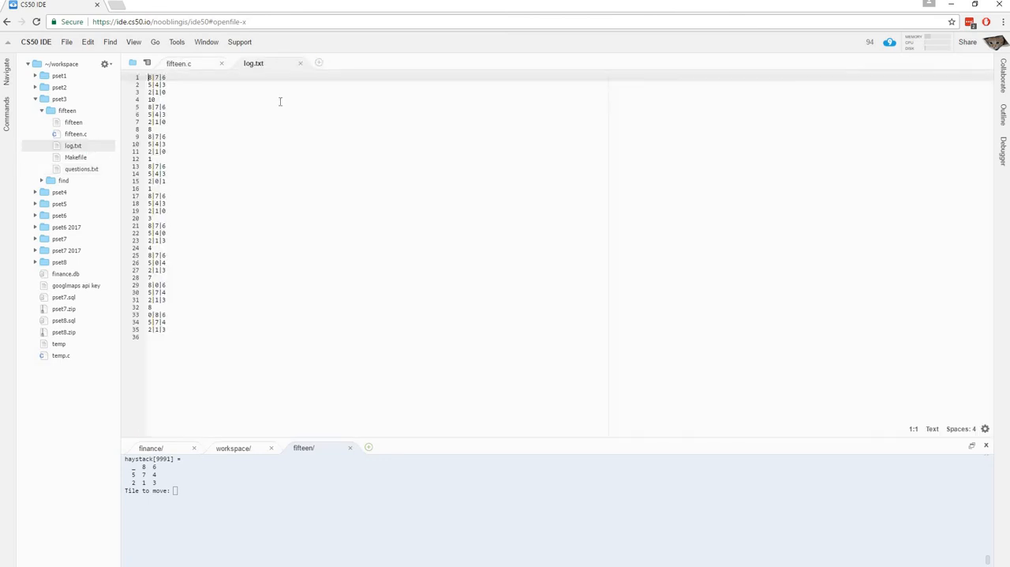
left_click_drag(150, 137, 165, 240)
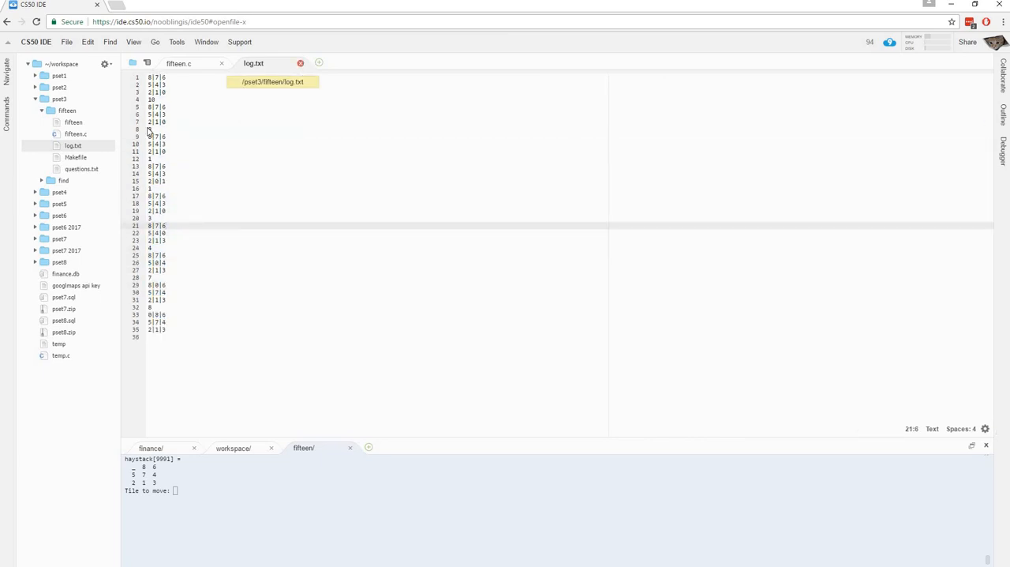
left_click(179, 63)
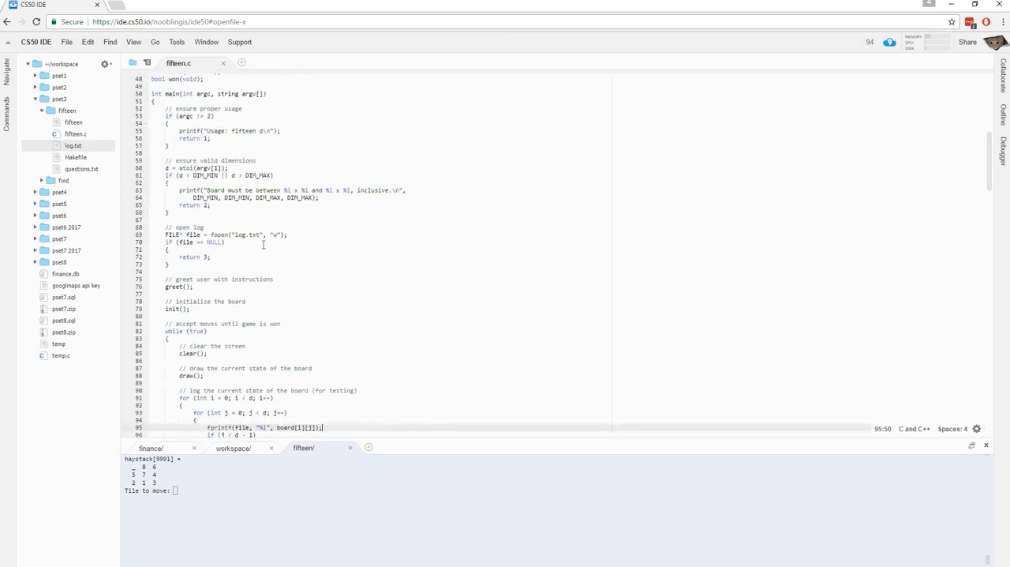
scroll("down", 3)
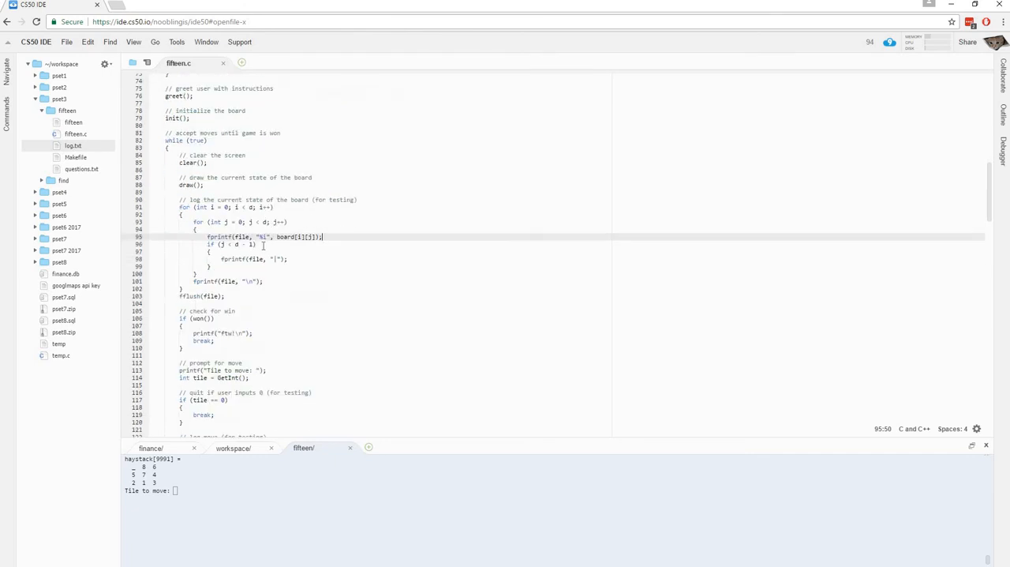
scroll("down", 3)
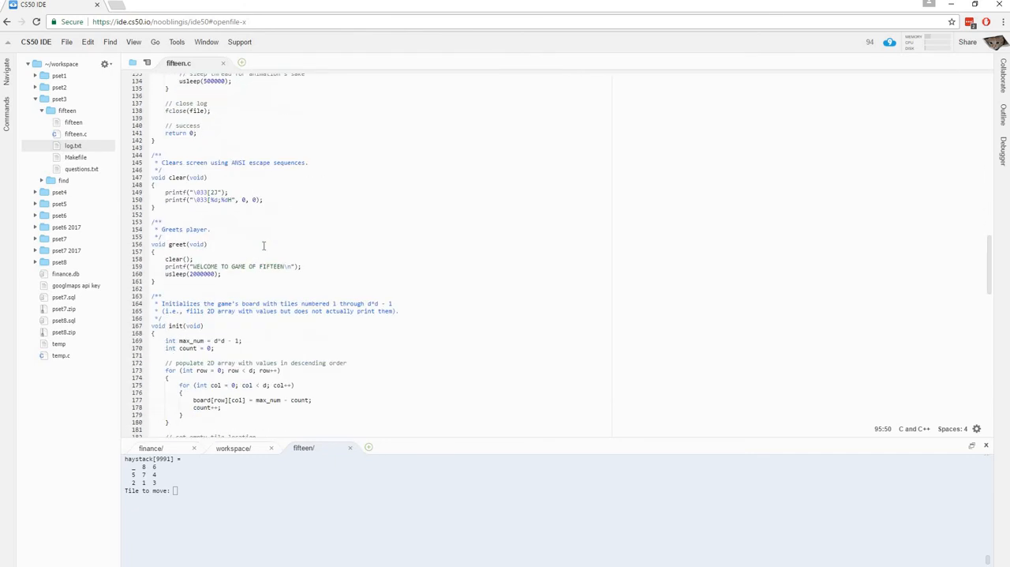